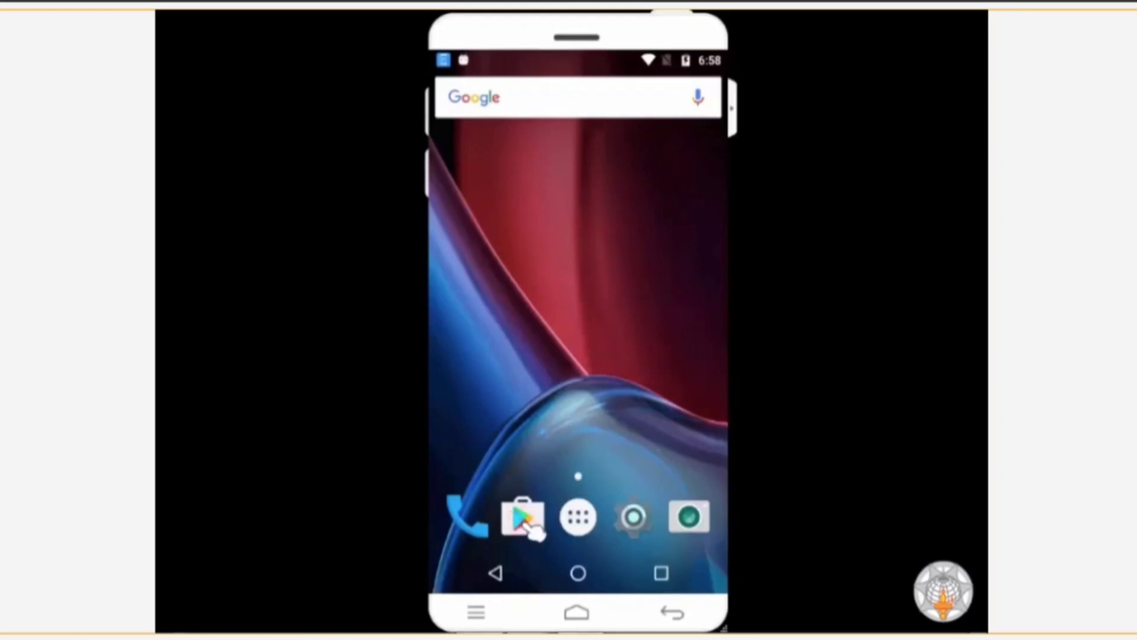
Launch Google Play Store from the home screen dock.
left_click(521, 515)
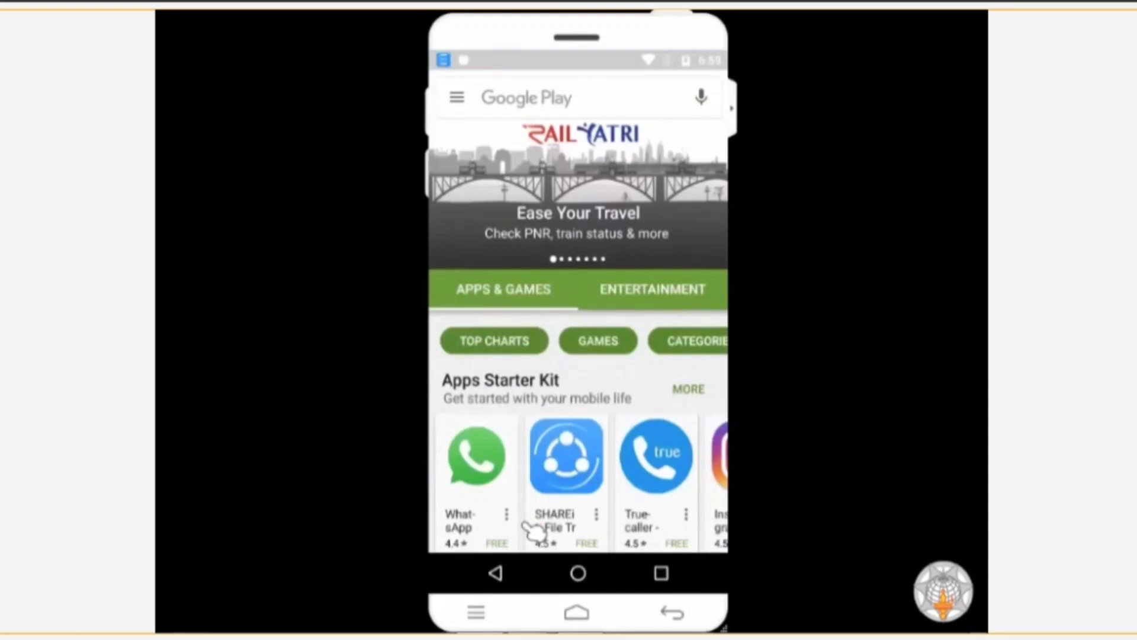
mouse_move(515, 107)
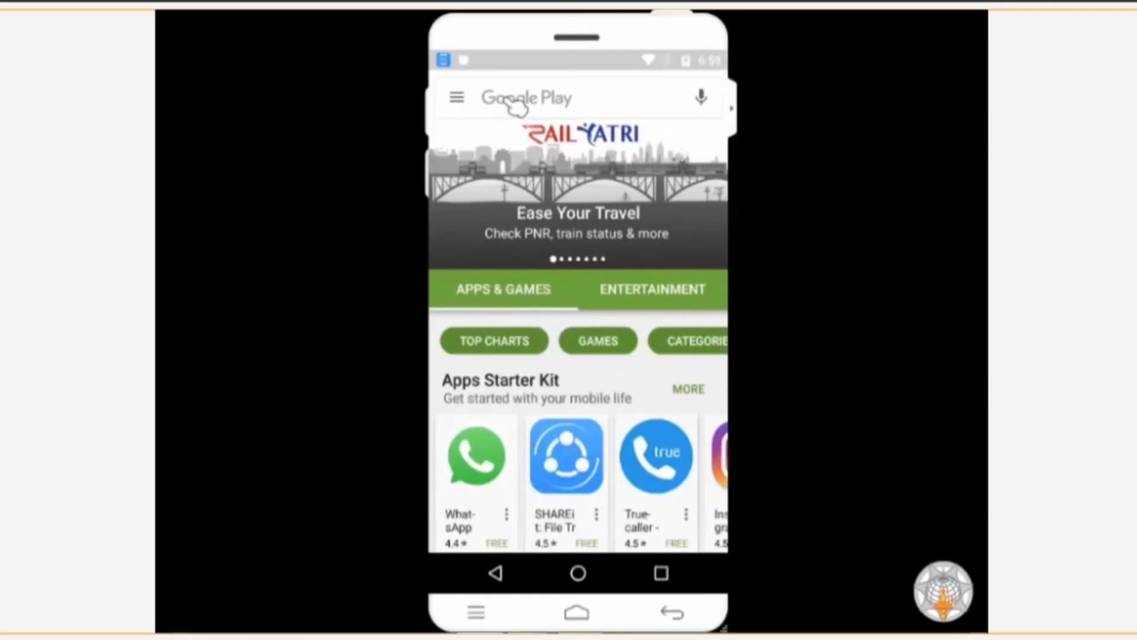
Search the store for 'NHP' and choose the 'nhp swasth bharat app' suggestion.
left_click(544, 97)
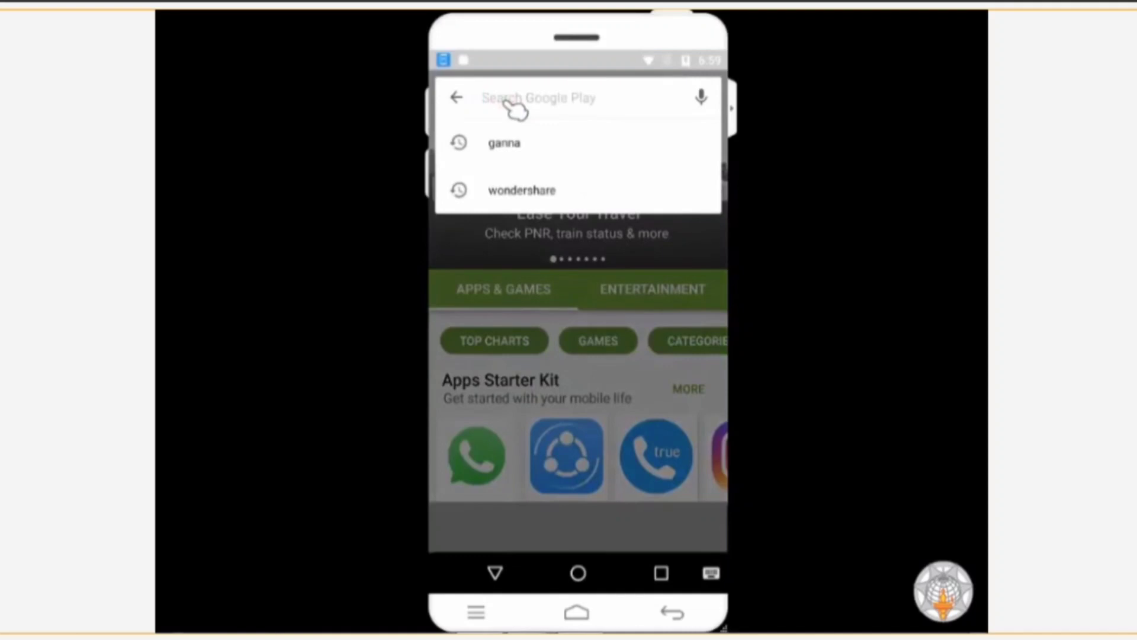
type("NHP")
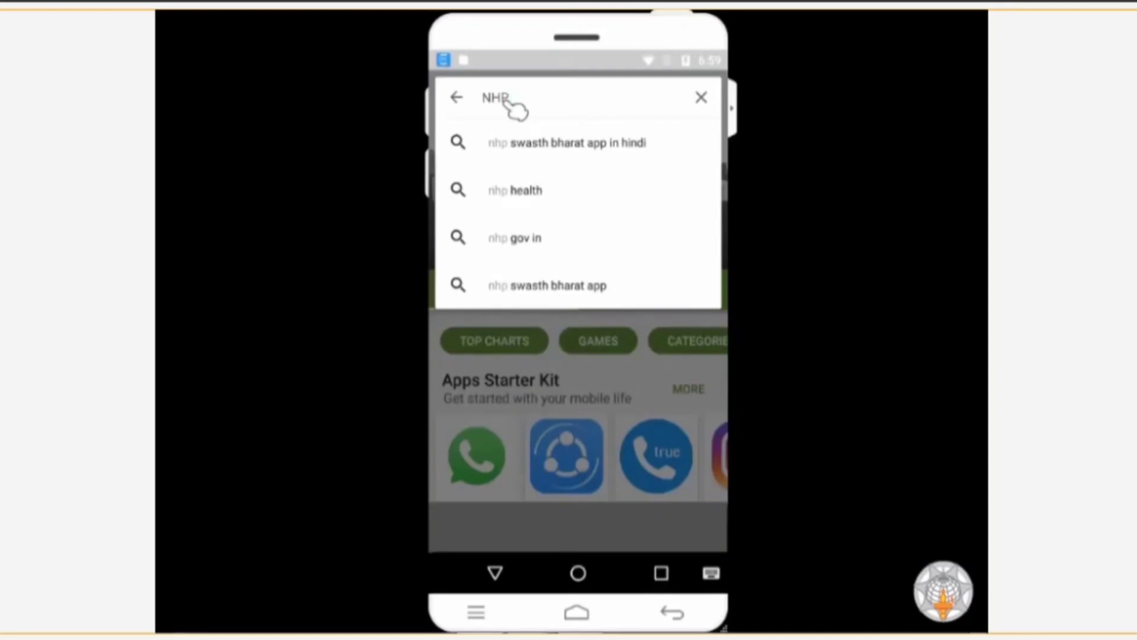
mouse_move(528, 297)
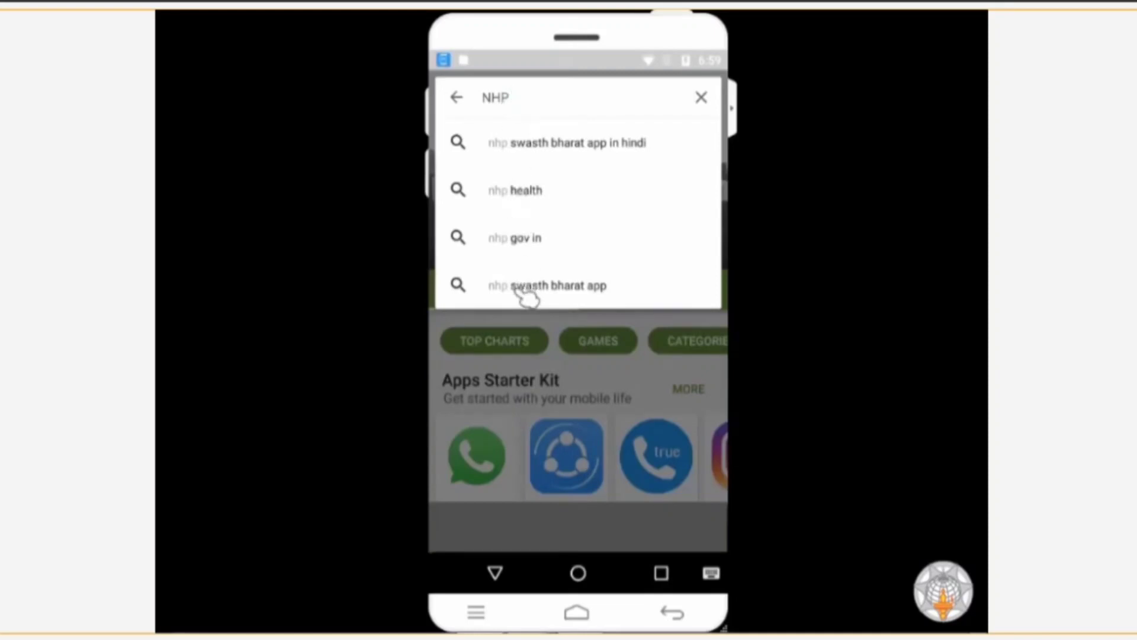
left_click(548, 285)
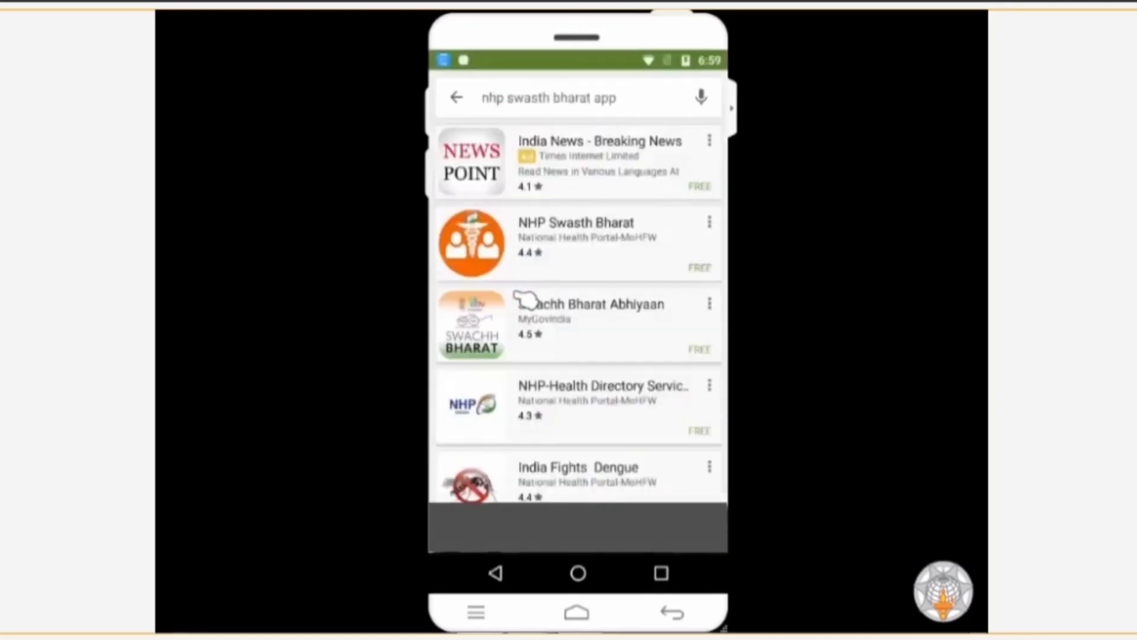
scroll("down", 3)
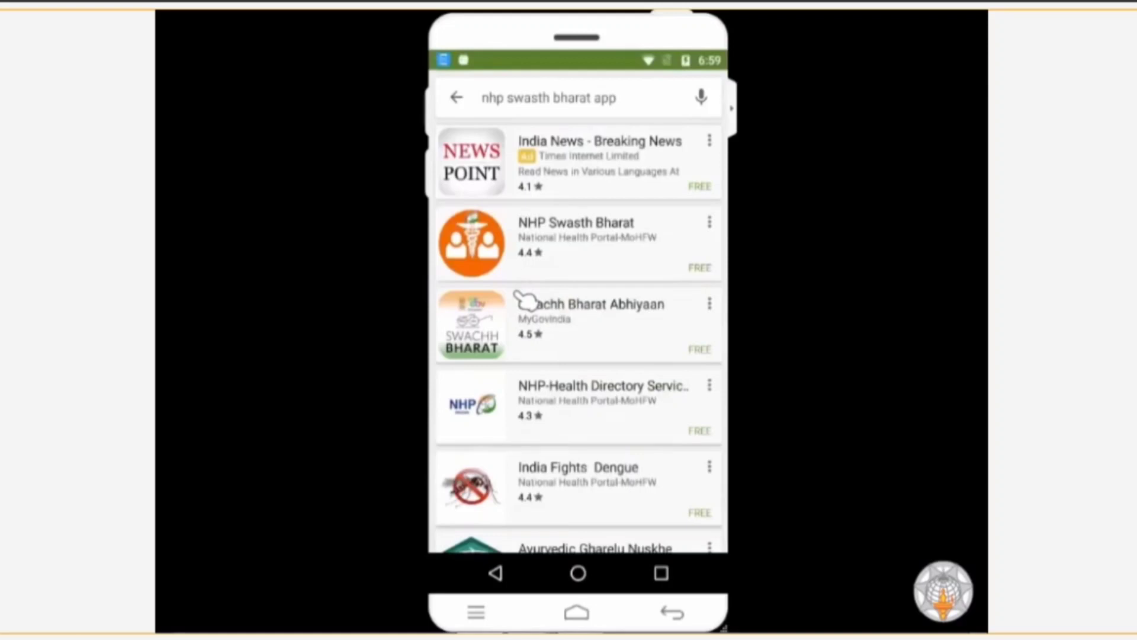
mouse_move(566, 257)
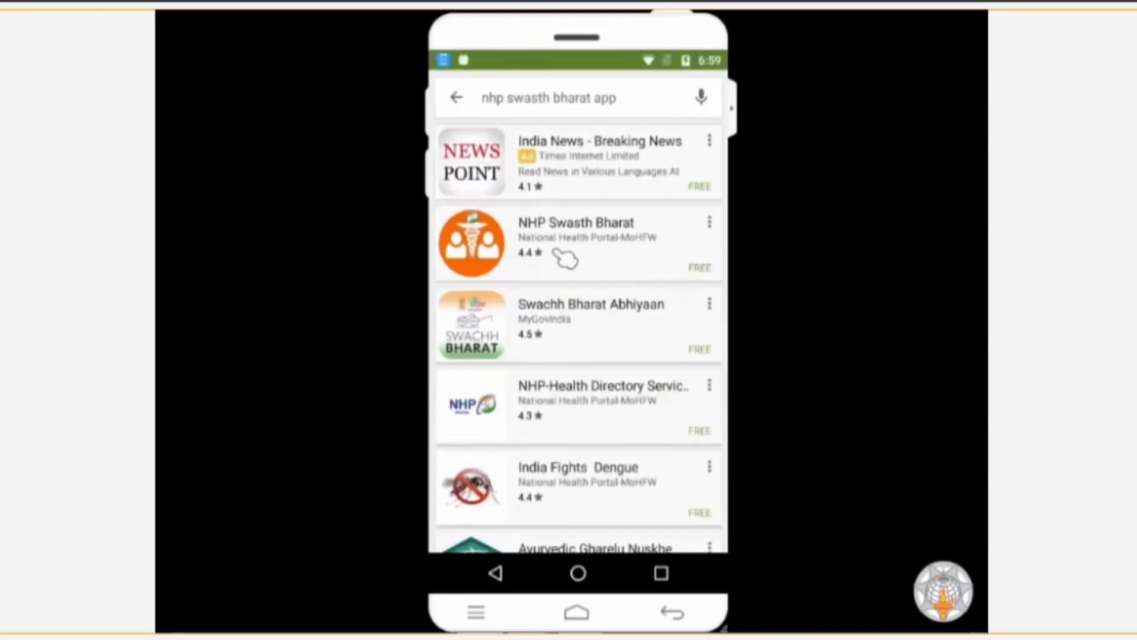
Install NHP Swasth Bharat from its store details page.
left_click(576, 242)
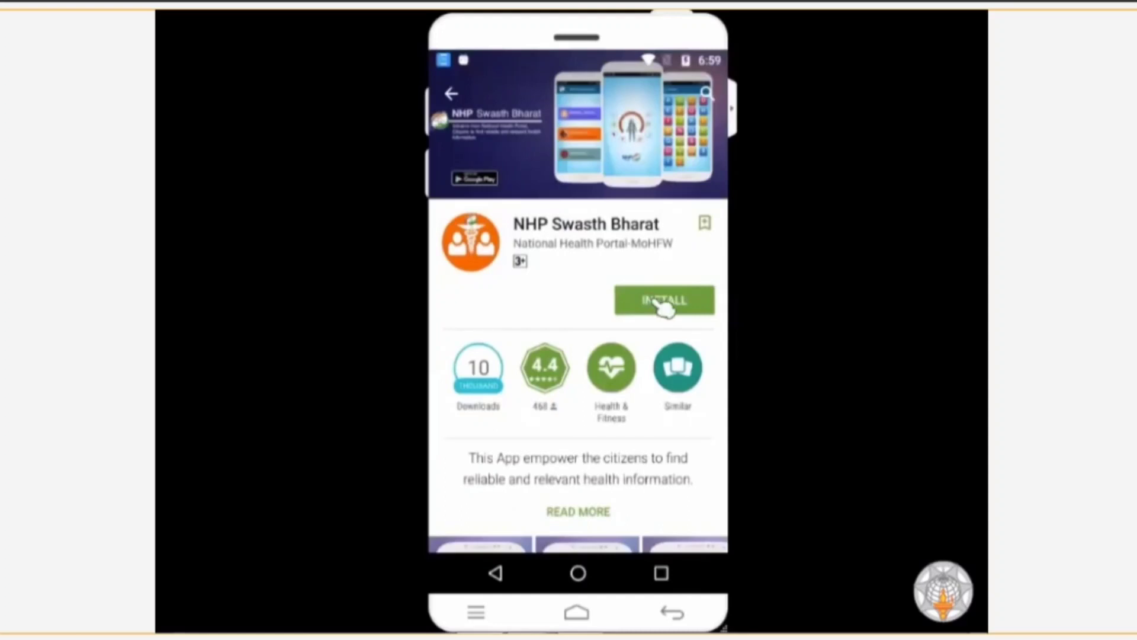
left_click(663, 299)
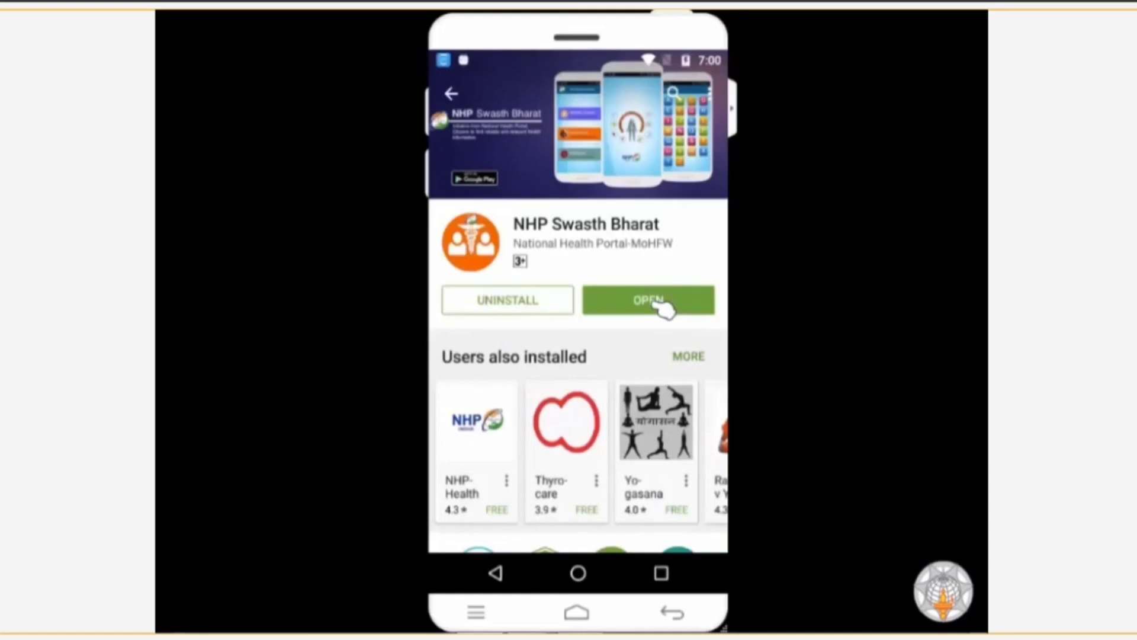
Launch NHP Swasth Bharat from its Play Store page.
left_click(647, 300)
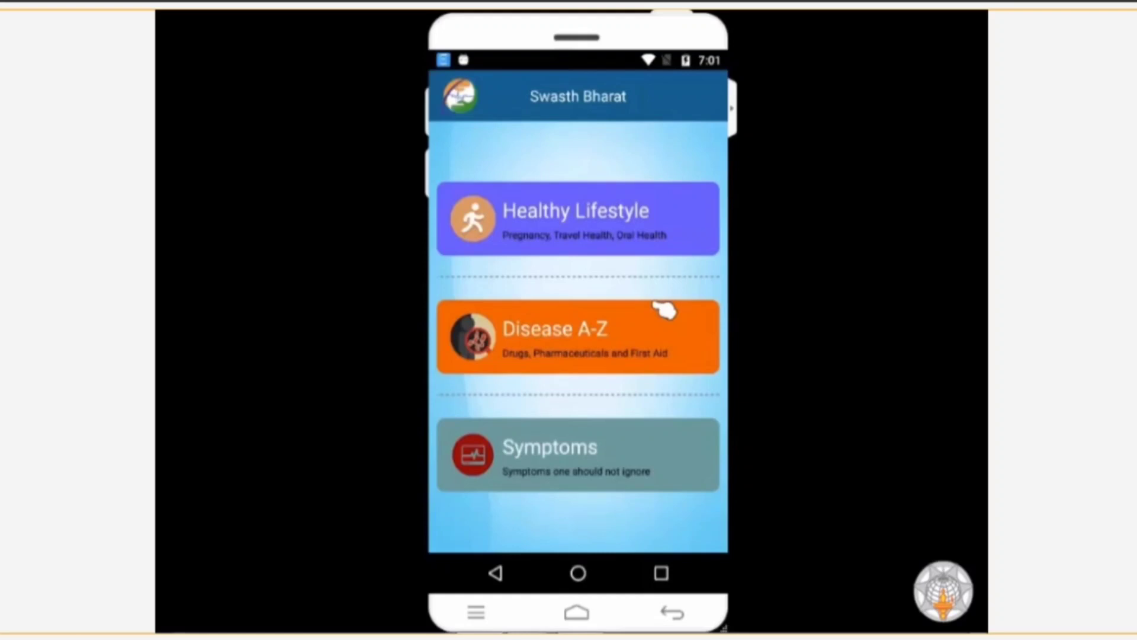
mouse_move(686, 414)
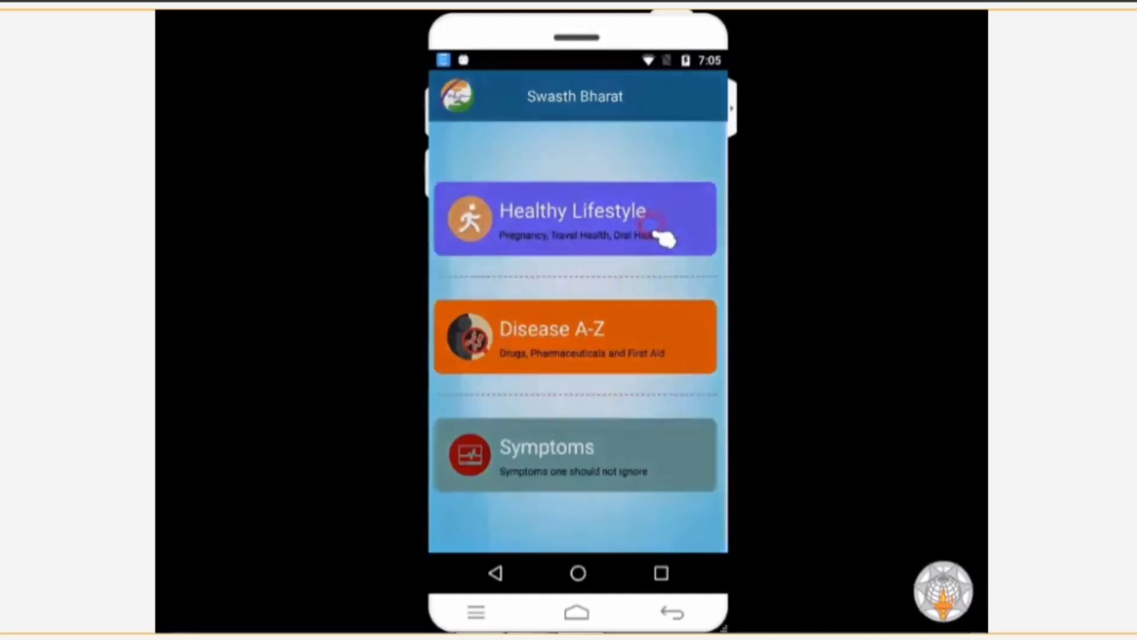
Enter the Healthy Lifestyle section from the app's main screen.
left_click(576, 218)
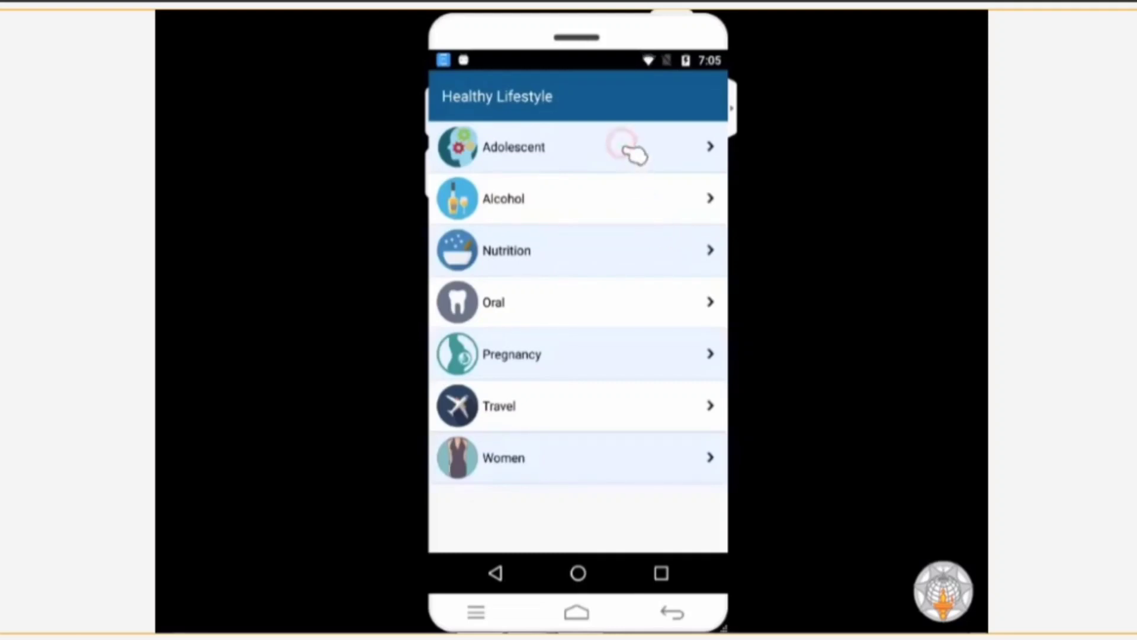
Expand the Adolescent topic's national health programme question to show its answer.
left_click(513, 146)
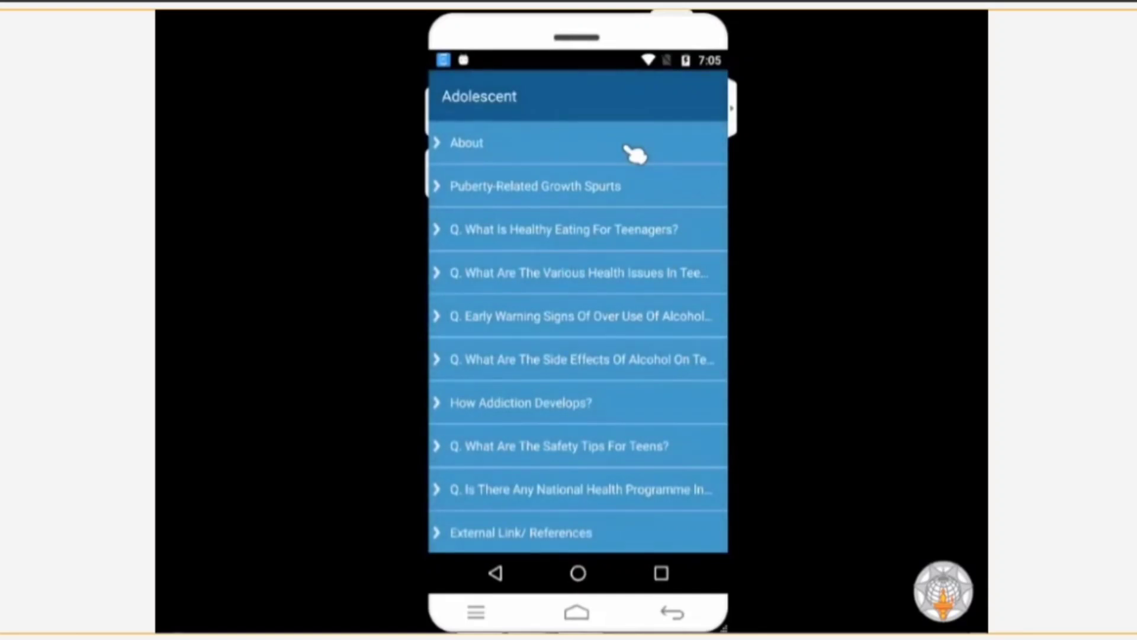
mouse_move(674, 414)
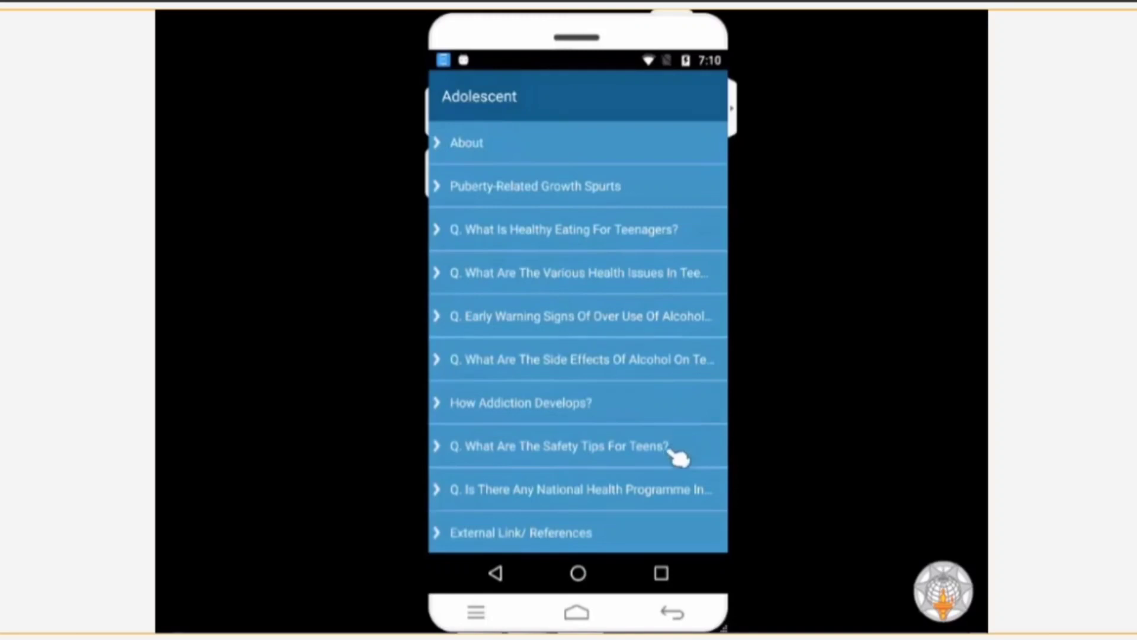
left_click(581, 489)
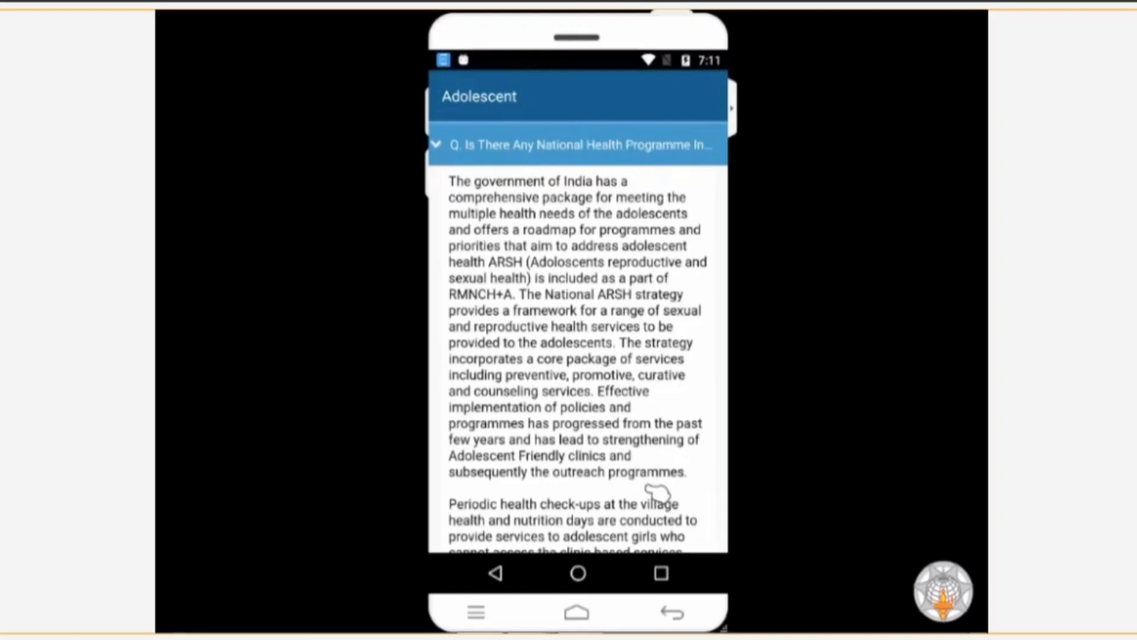
Scroll the Adolescent article past WIFS to the menstrual hygiene scheme and references.
scroll("down", 3)
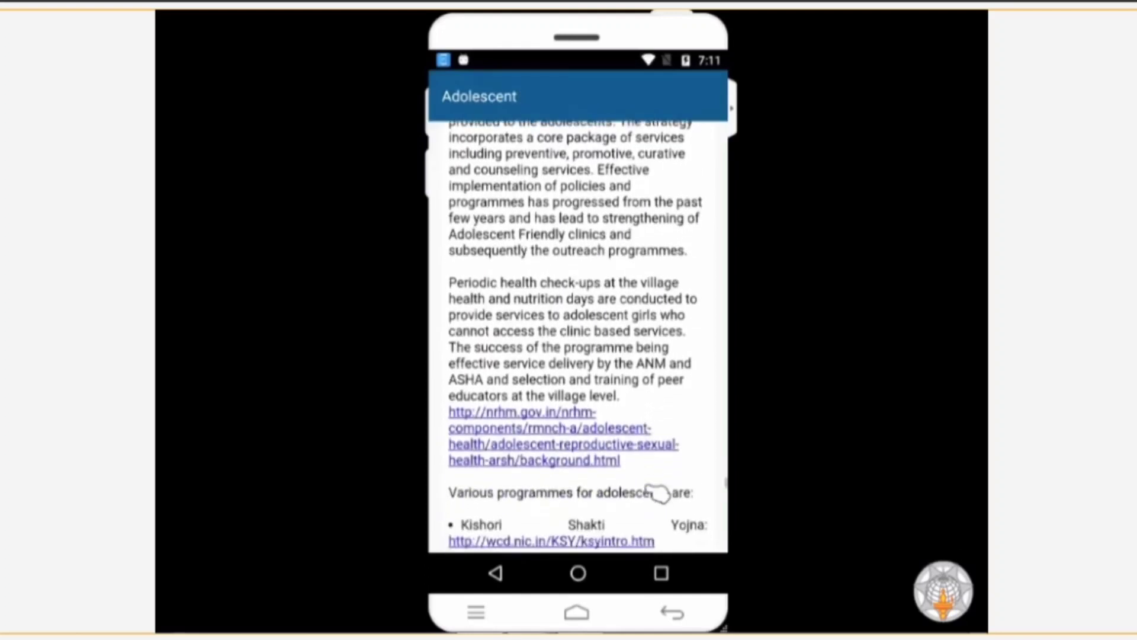
scroll("down", 3)
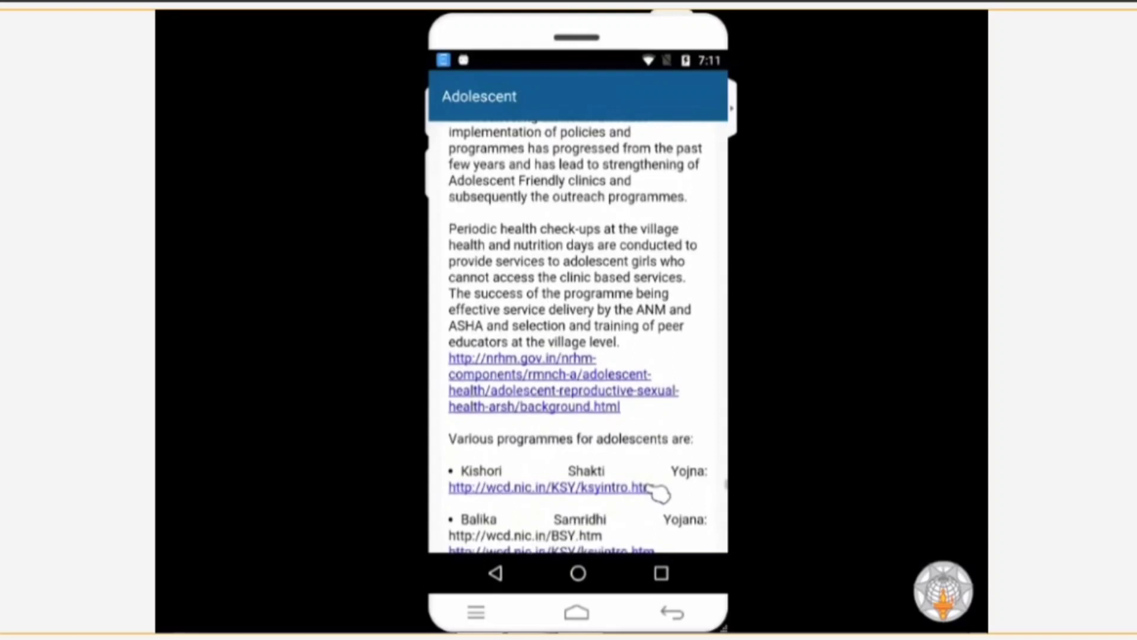
scroll("down", 3)
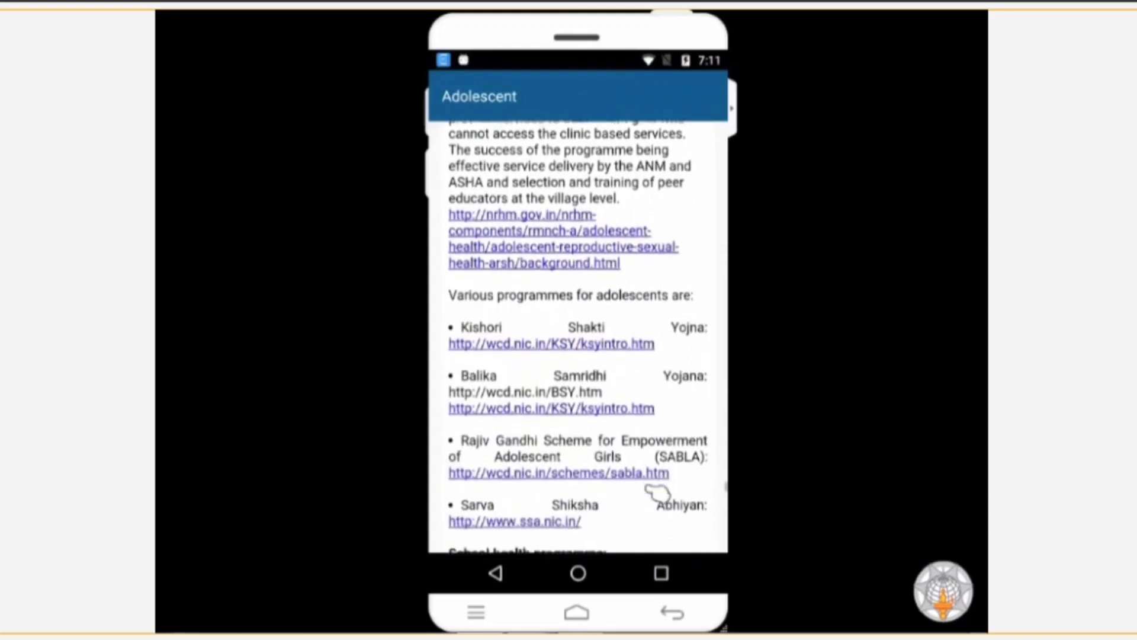
scroll("down", 3)
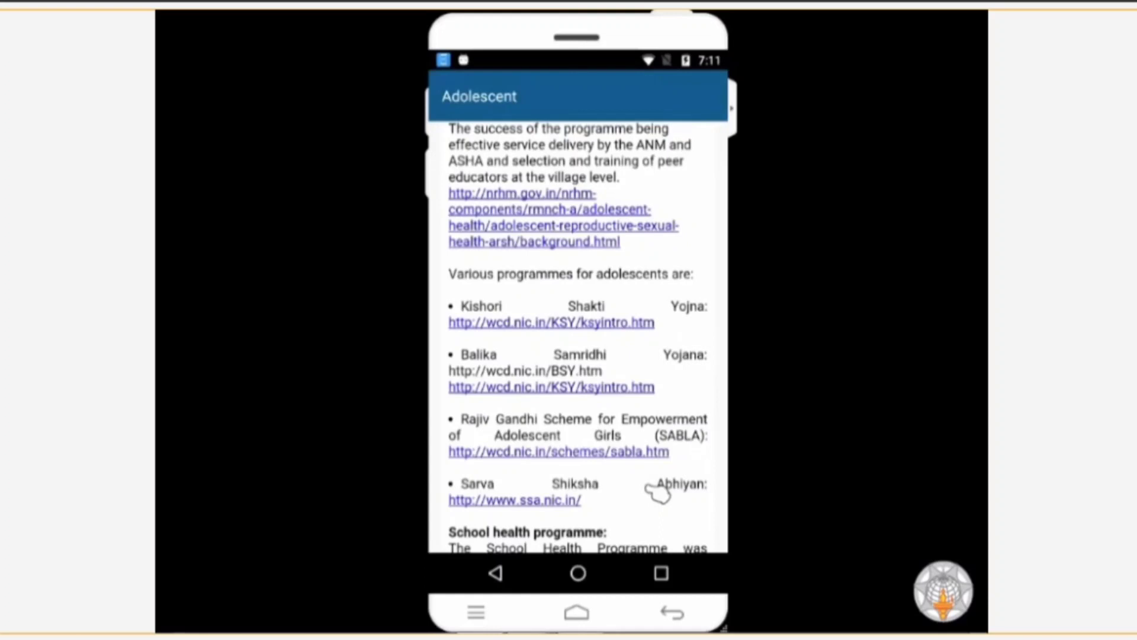
scroll("down", 3)
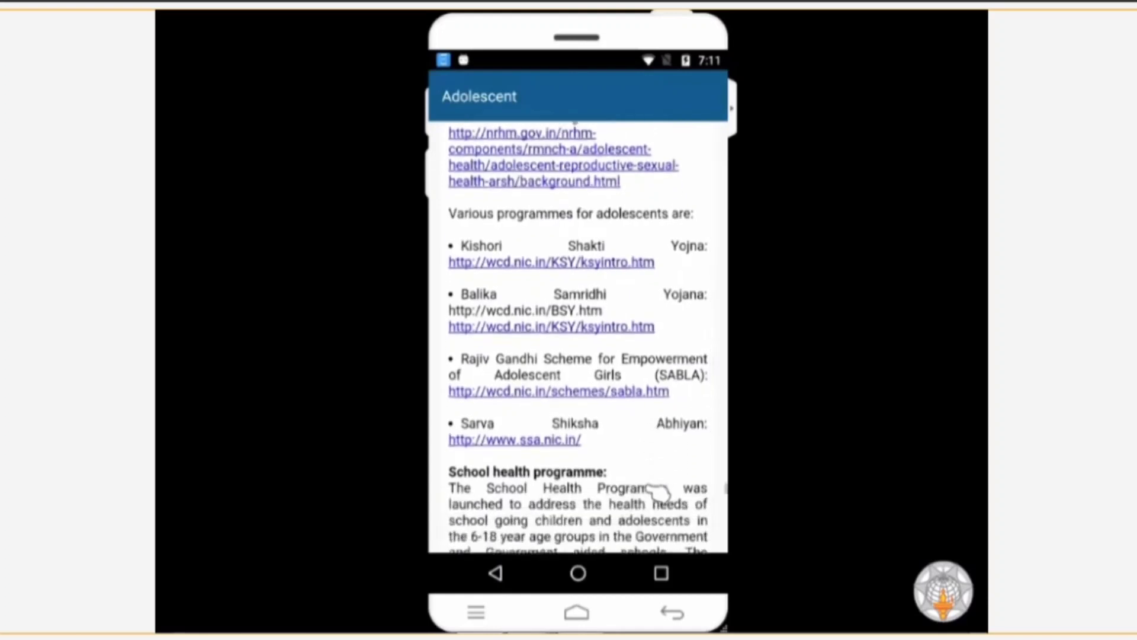
scroll("down", 3)
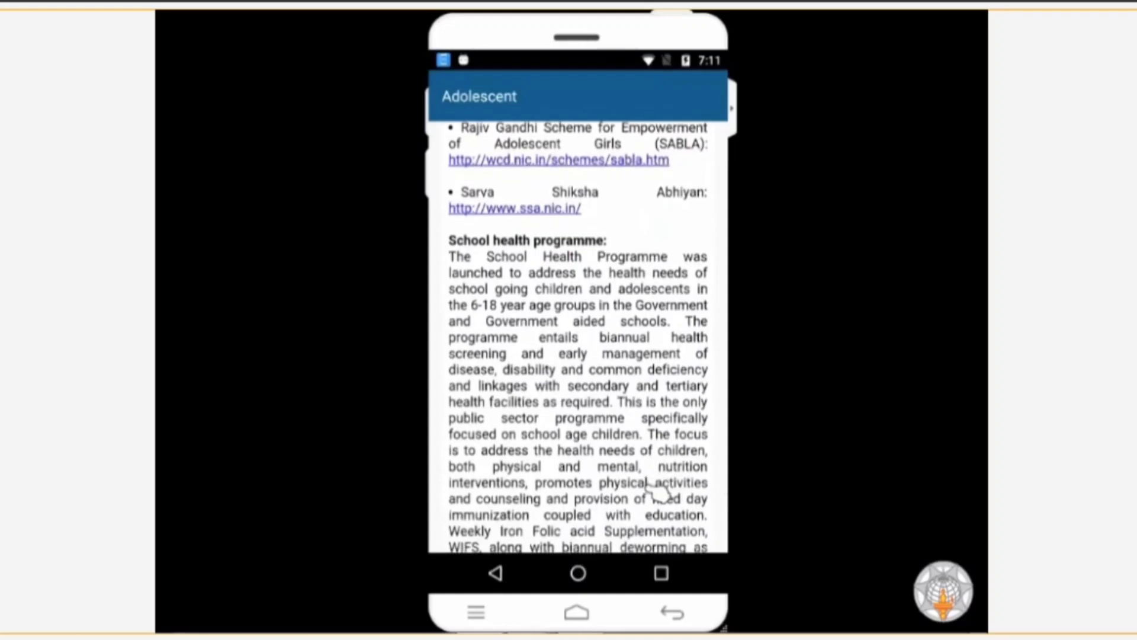
scroll("down", 3)
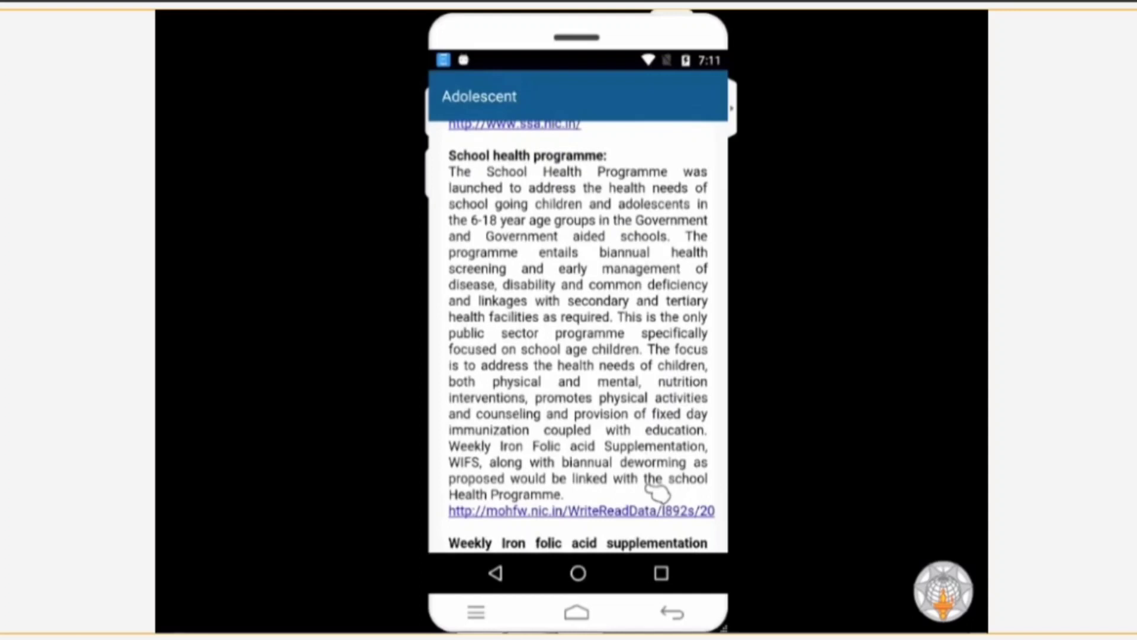
scroll("down", 3)
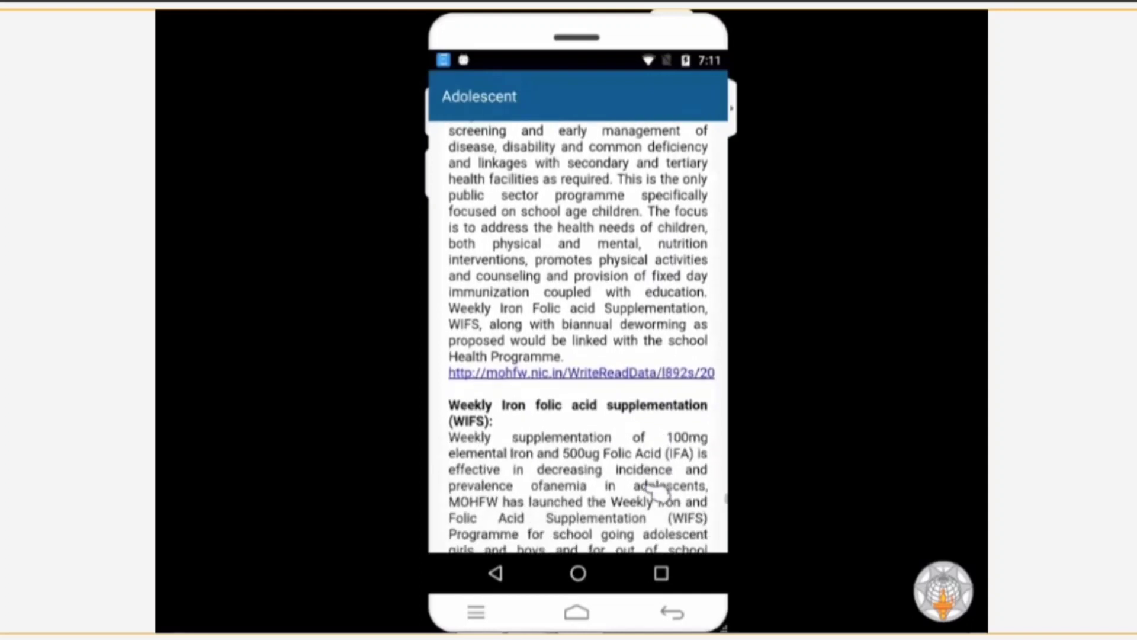
scroll("up", 3)
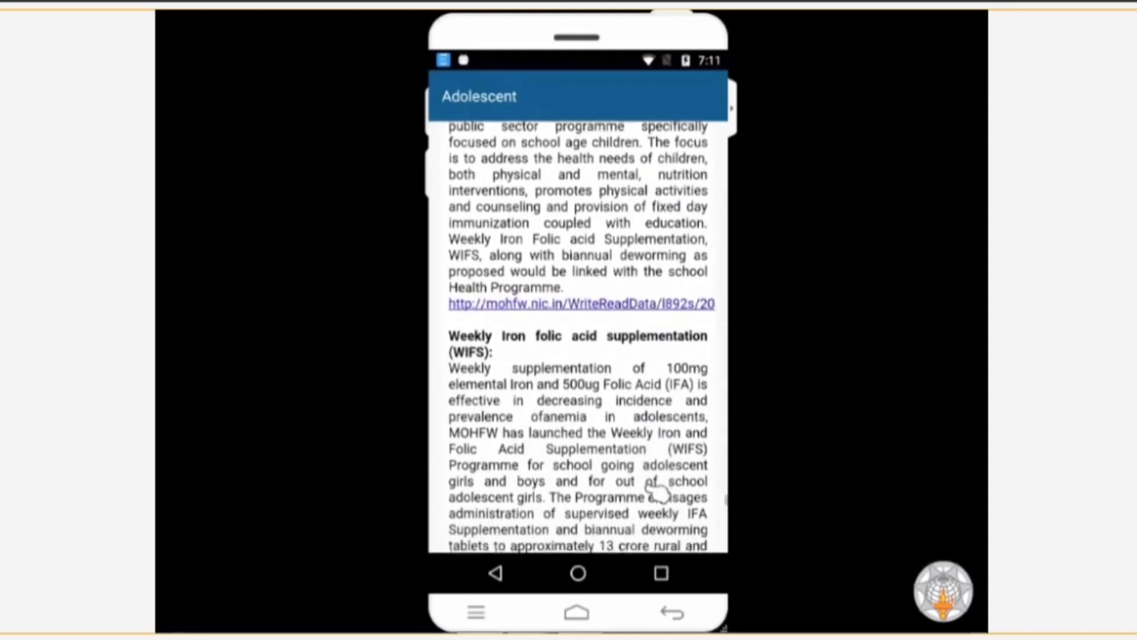
scroll("down", 3)
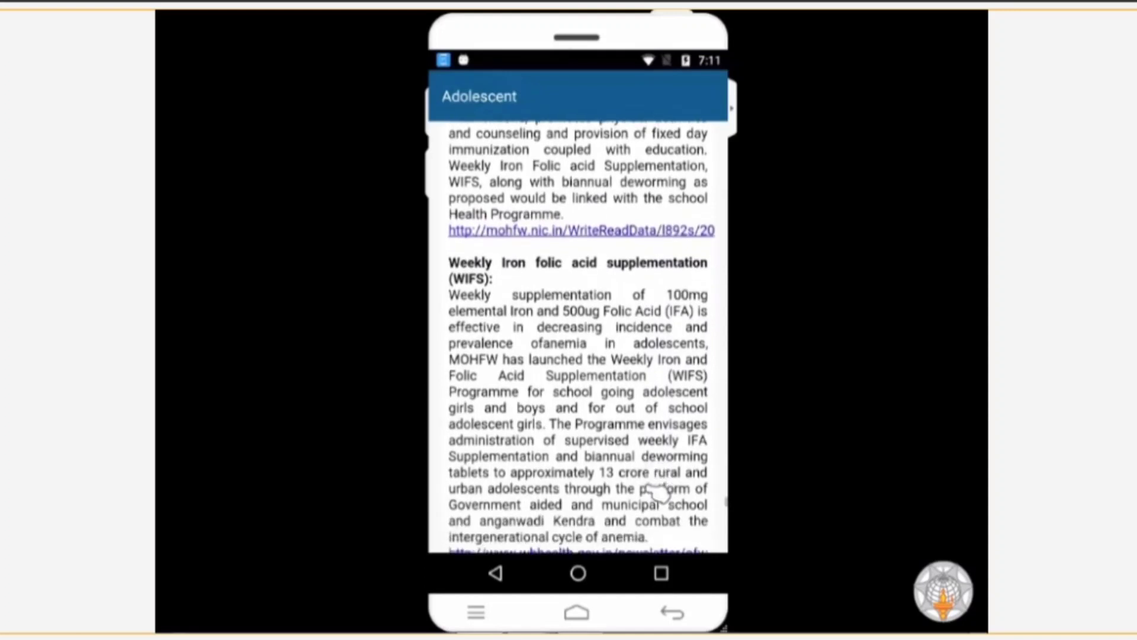
scroll("down", 3)
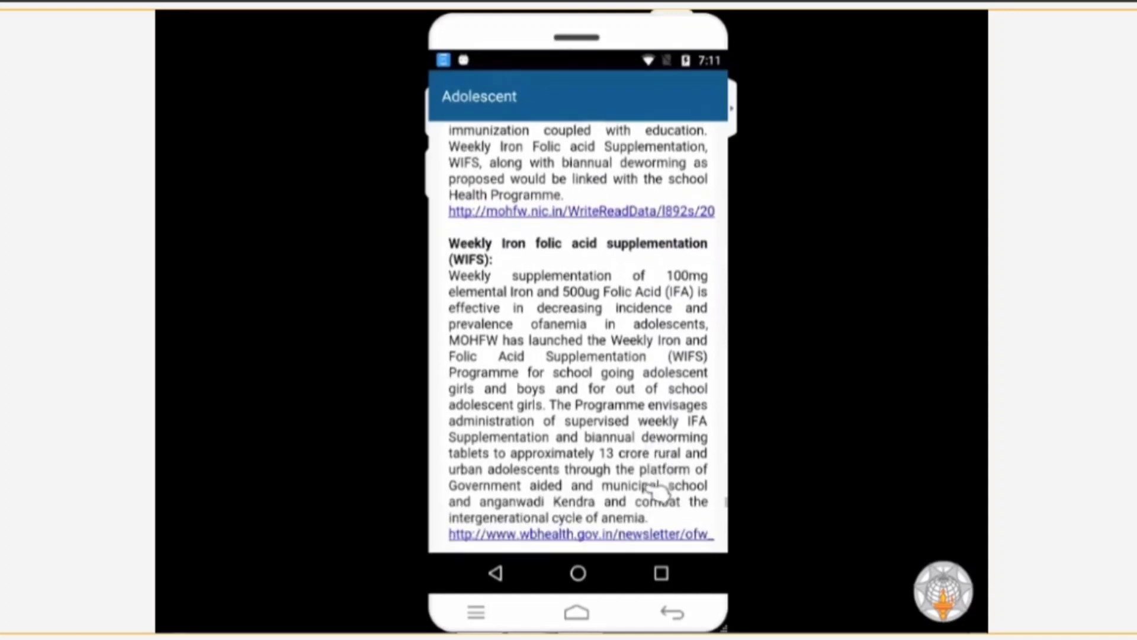
scroll("down", 3)
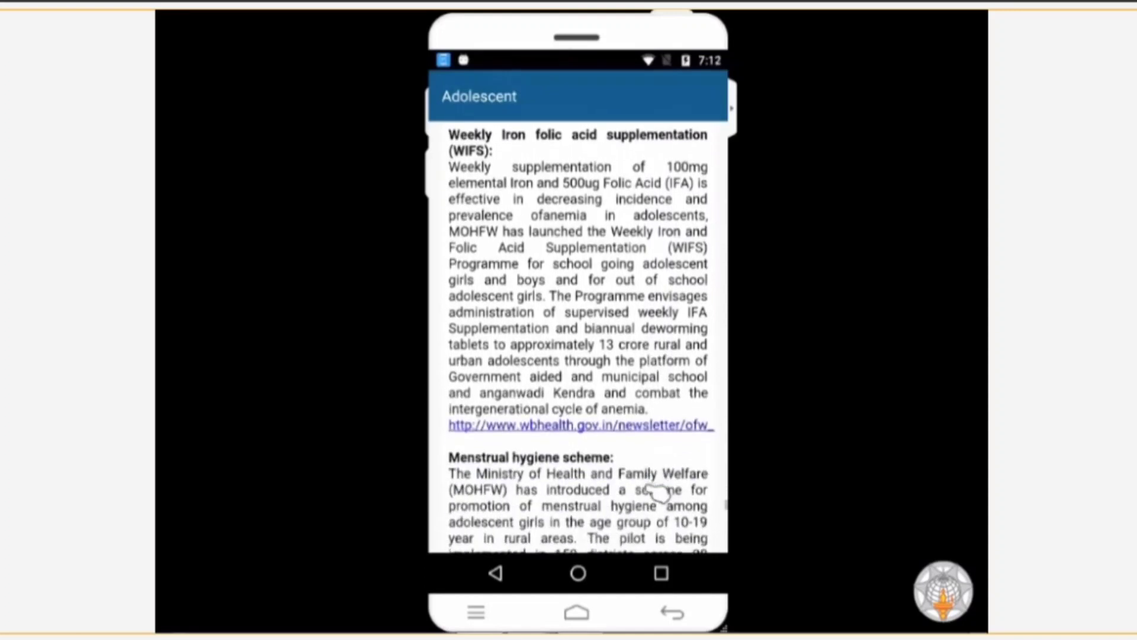
scroll("down", 3)
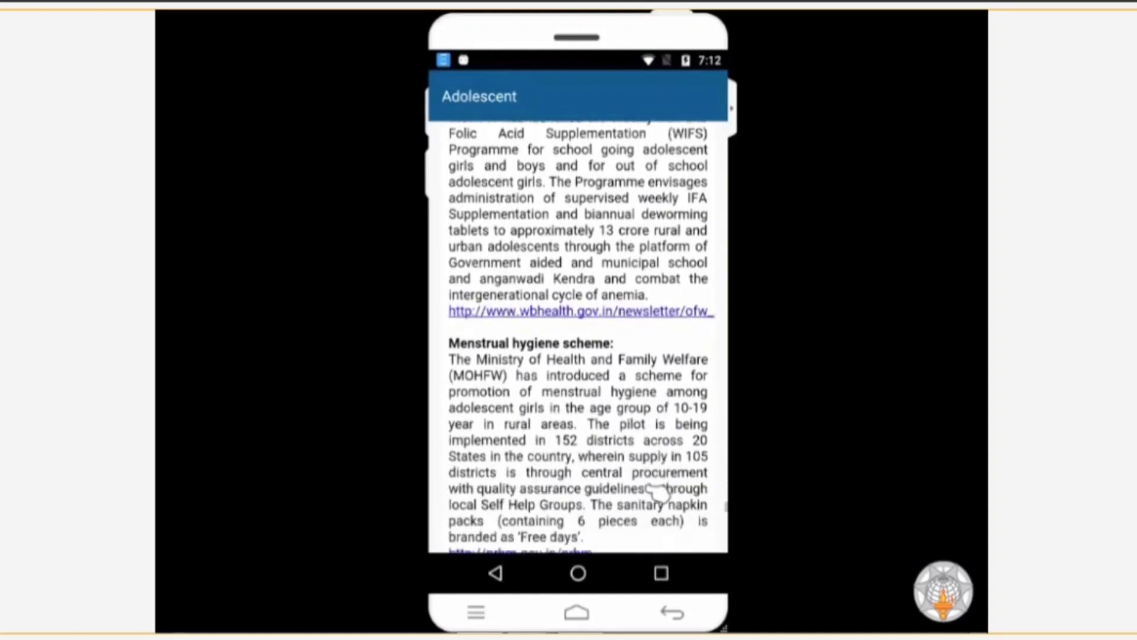
scroll("down", 3)
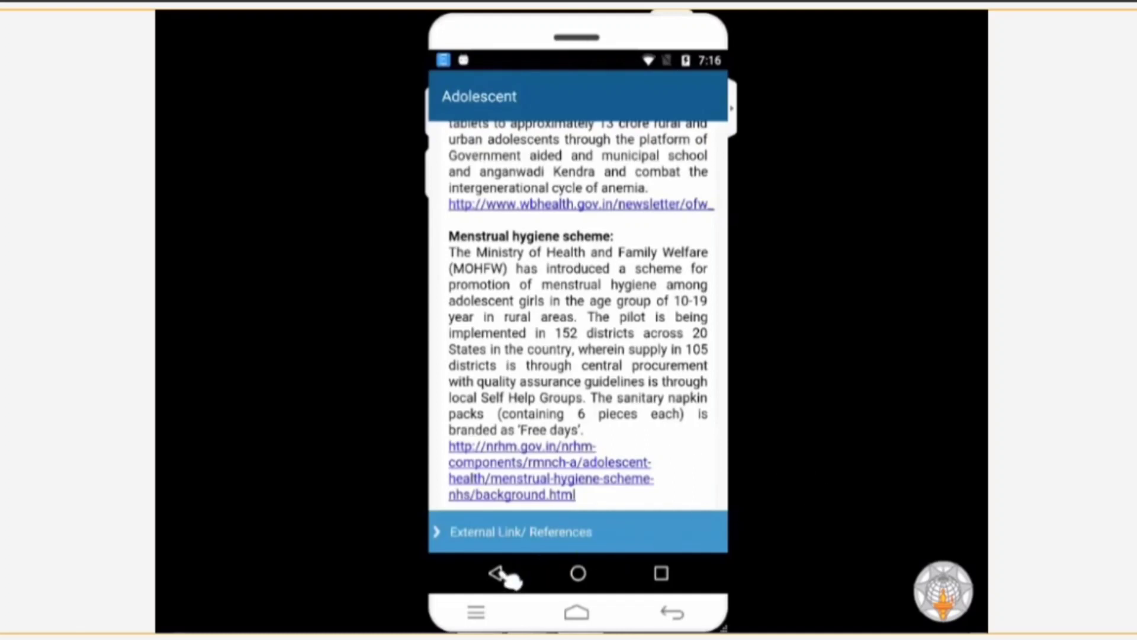
Go back from the Adolescent article to the Healthy Lifestyle topic list.
left_click(500, 573)
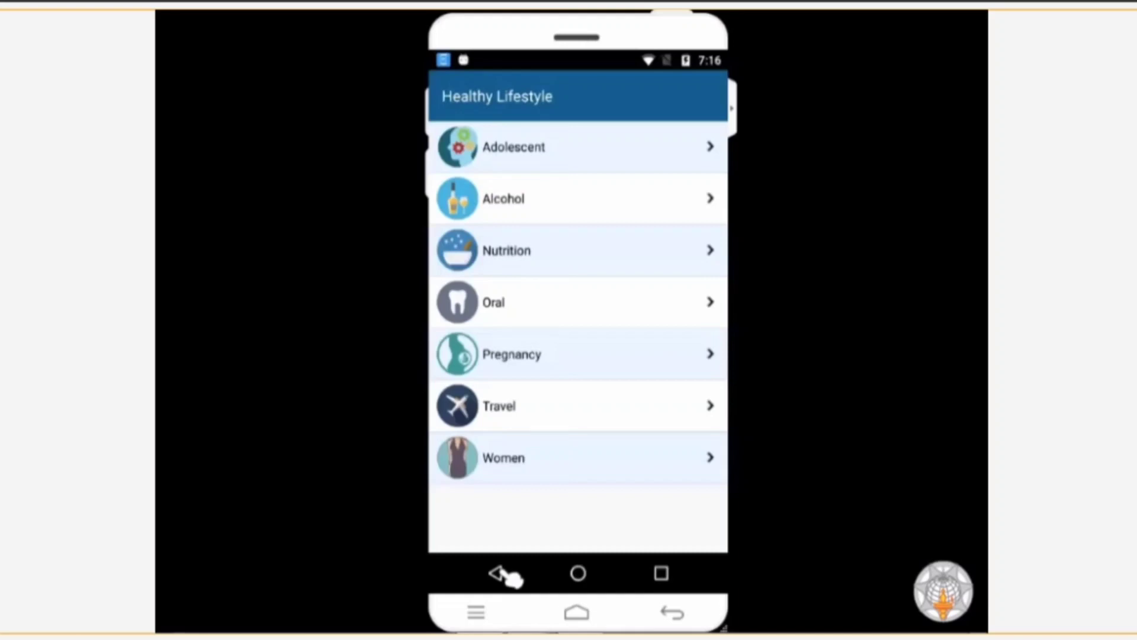
mouse_move(555, 358)
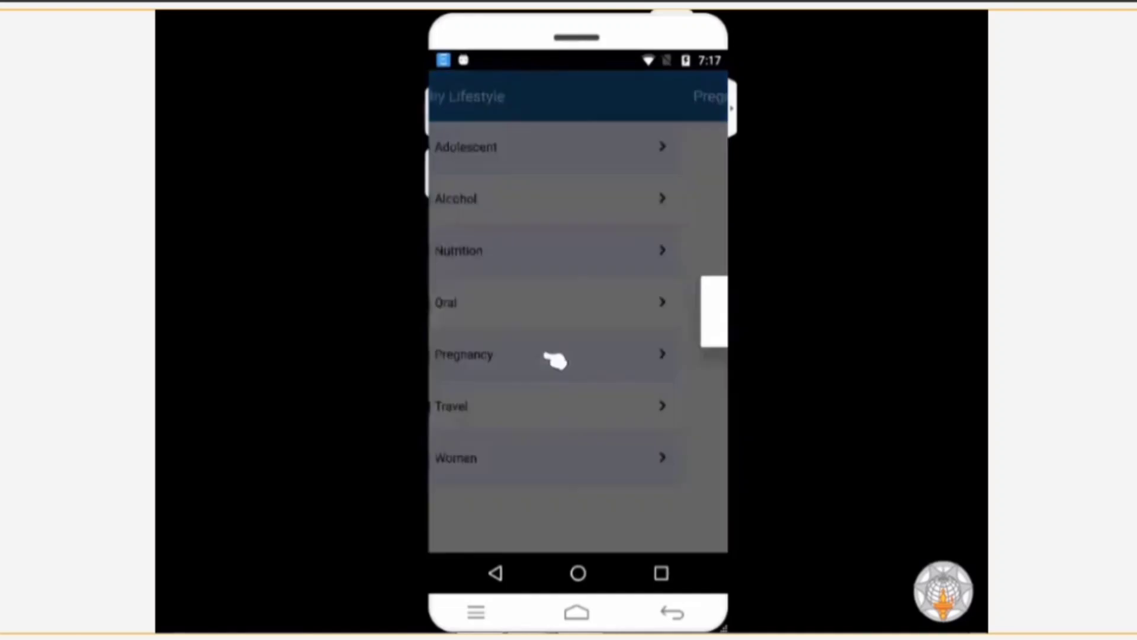
left_click(464, 355)
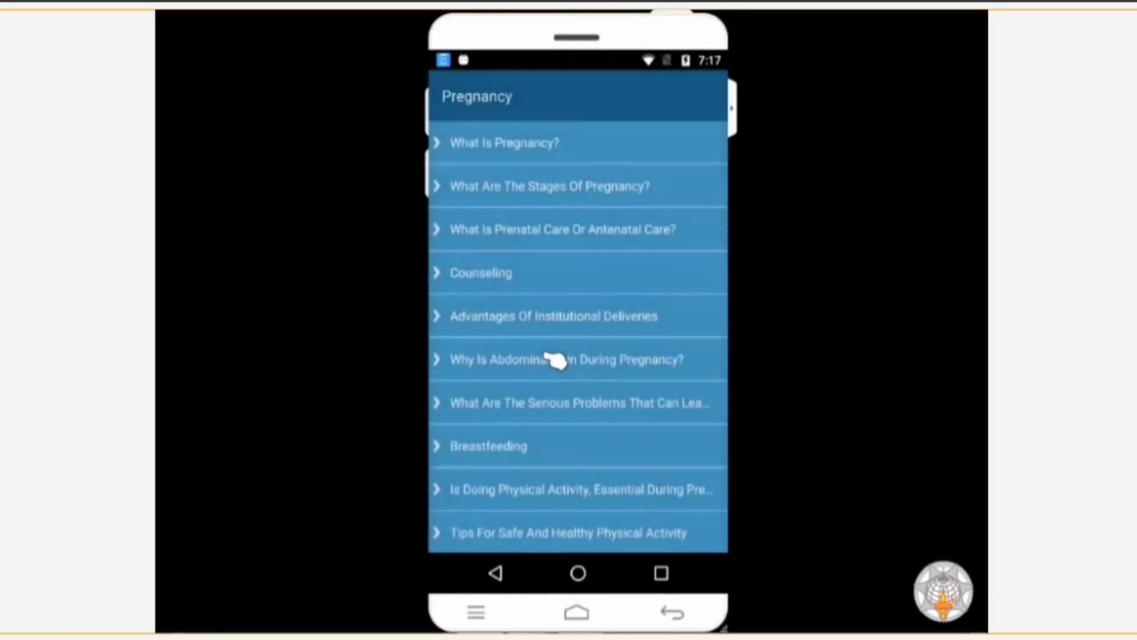
mouse_move(605, 448)
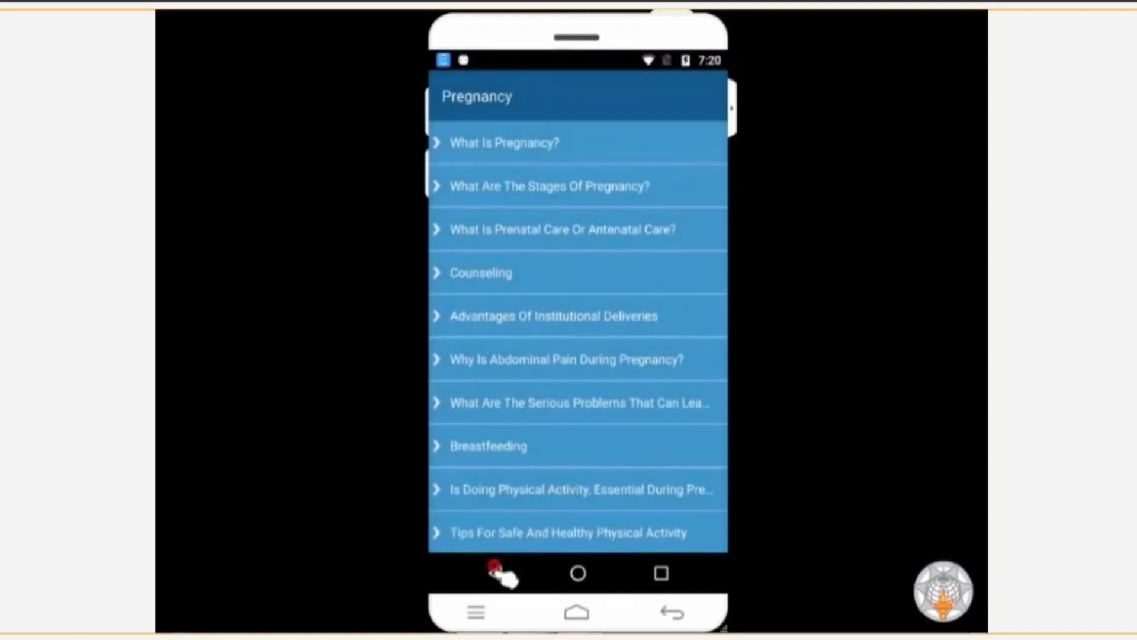
left_click(503, 574)
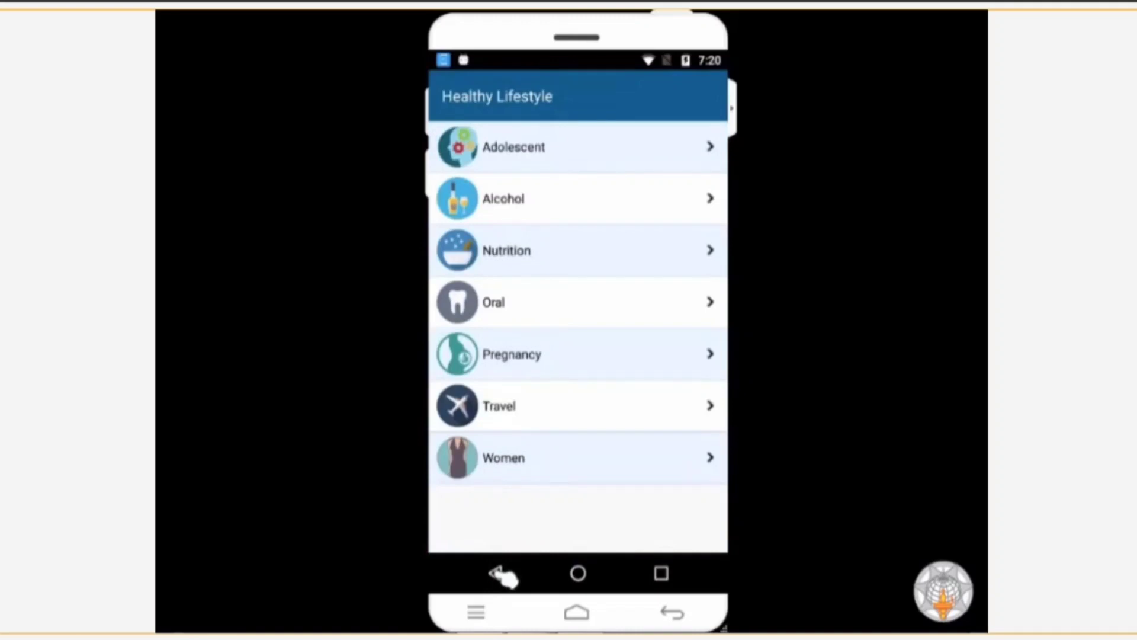
mouse_move(540, 286)
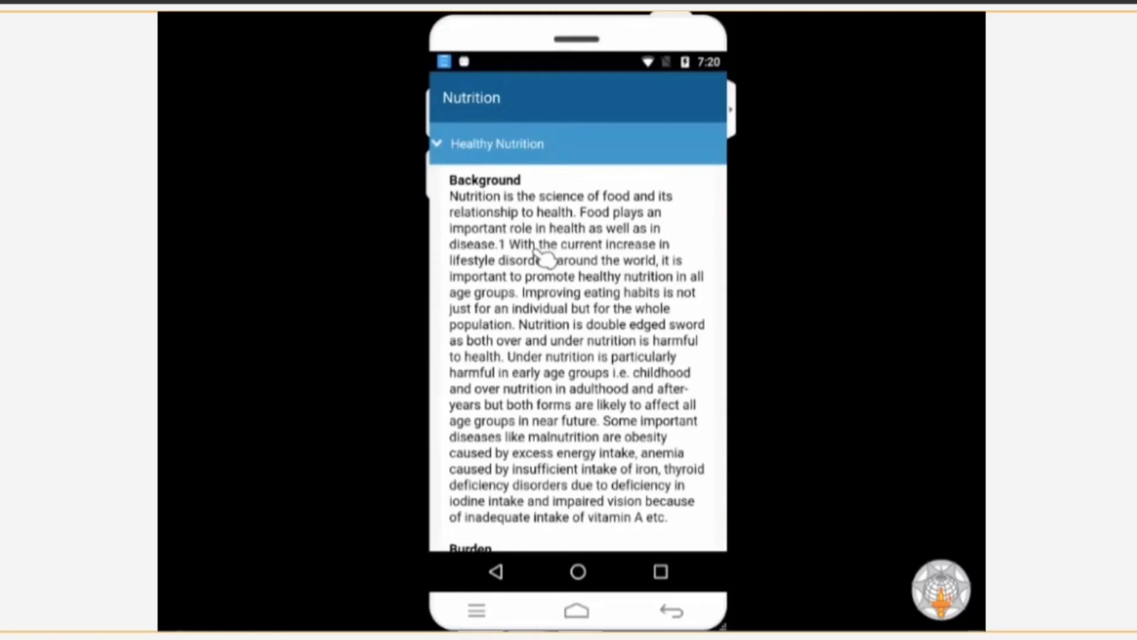
mouse_move(619, 393)
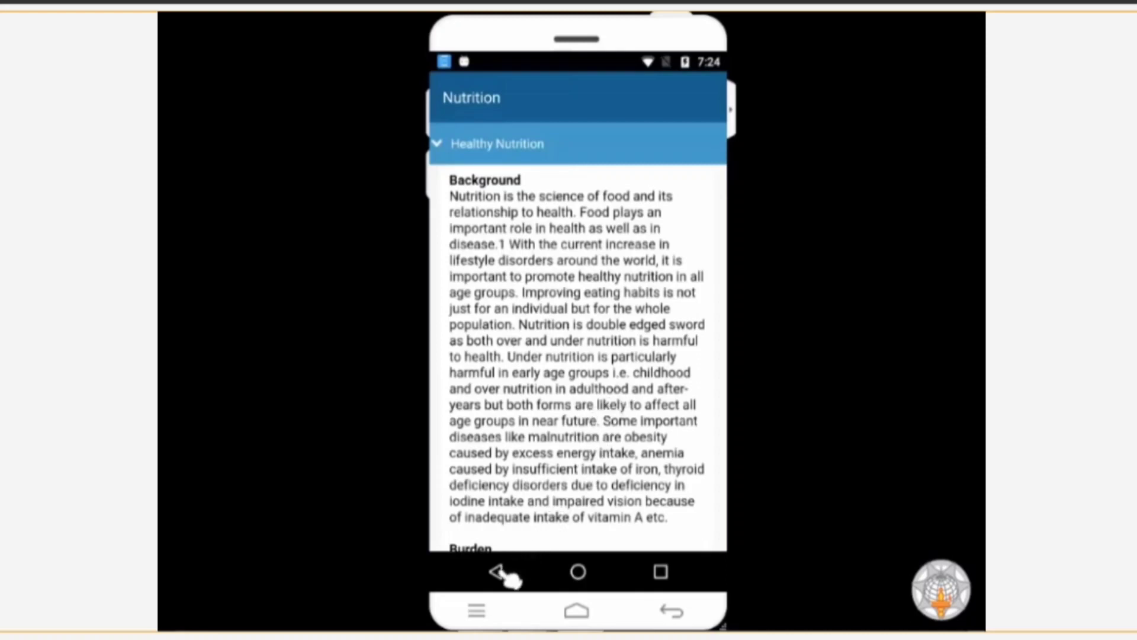
left_click(497, 571)
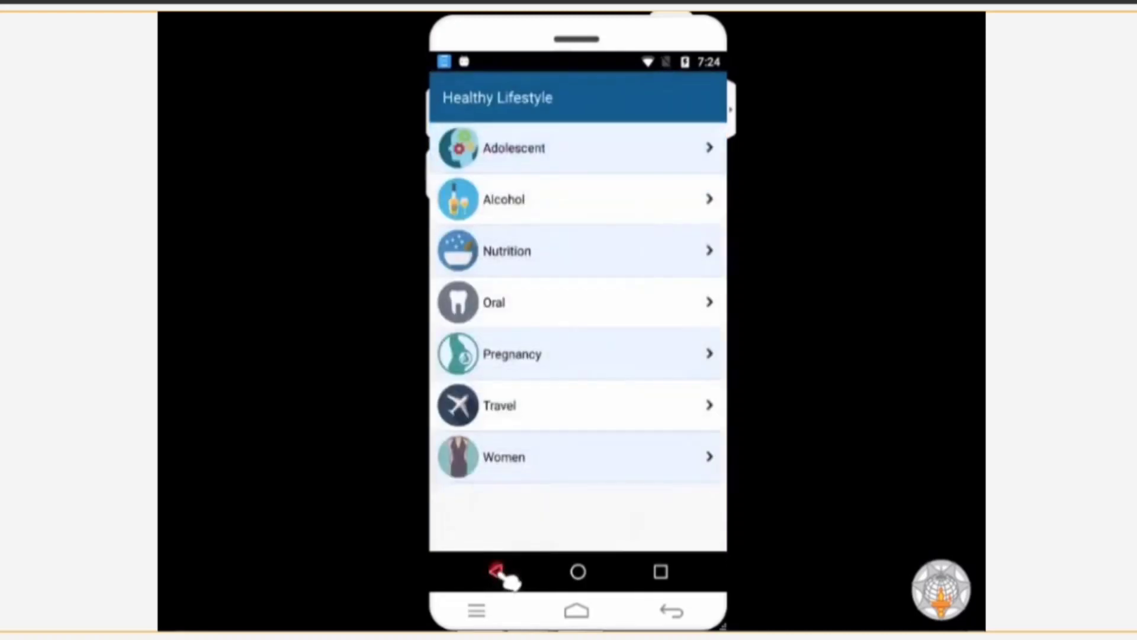
Return to the Swasth Bharat home screen and enter Disease A-Z.
left_click(495, 571)
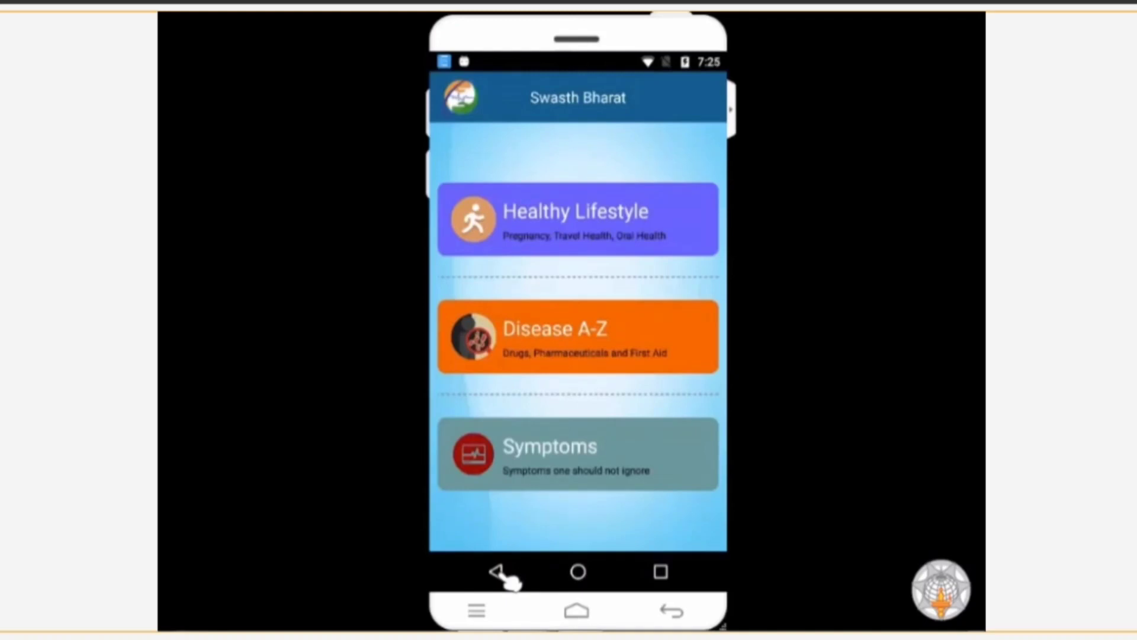
mouse_move(530, 500)
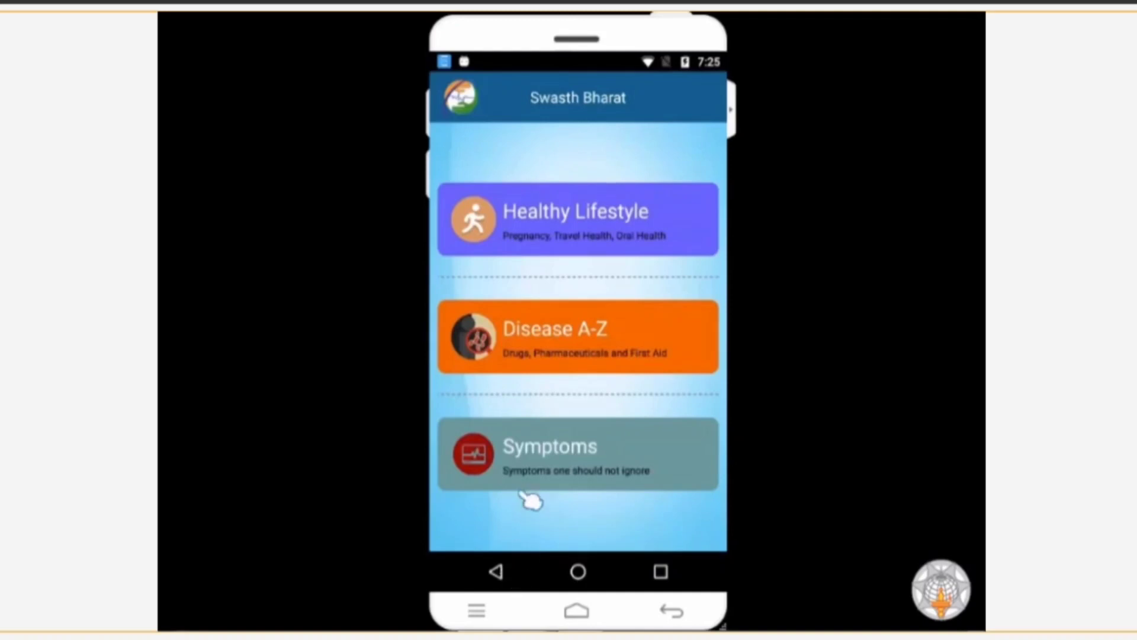
left_click(578, 338)
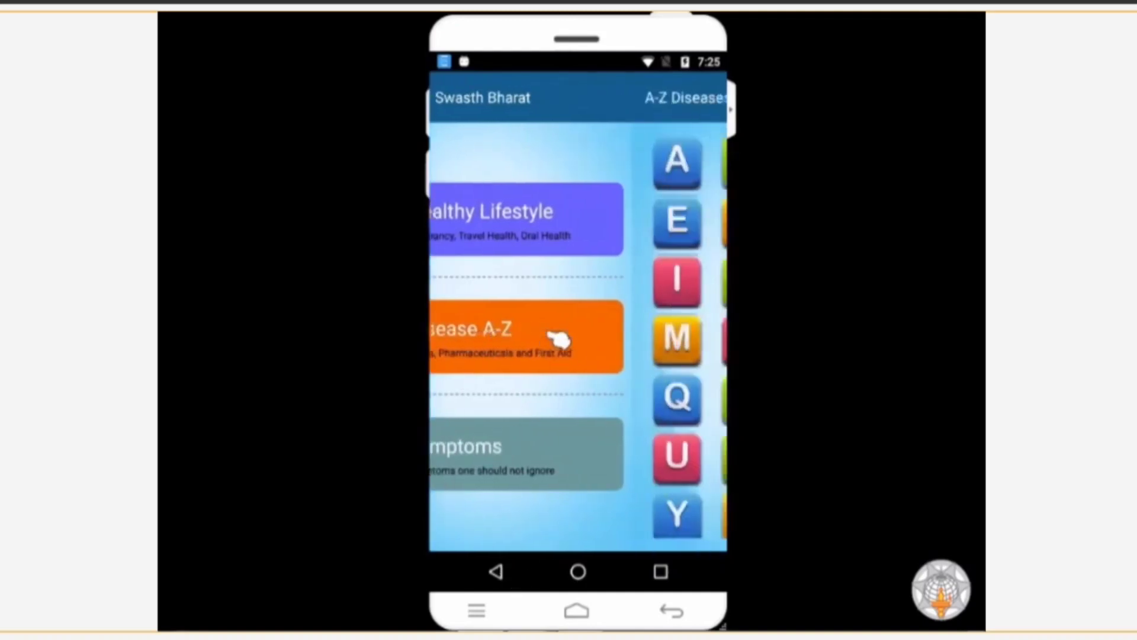
Choose letter B in the disease index and load the Back Pain article.
left_click(523, 338)
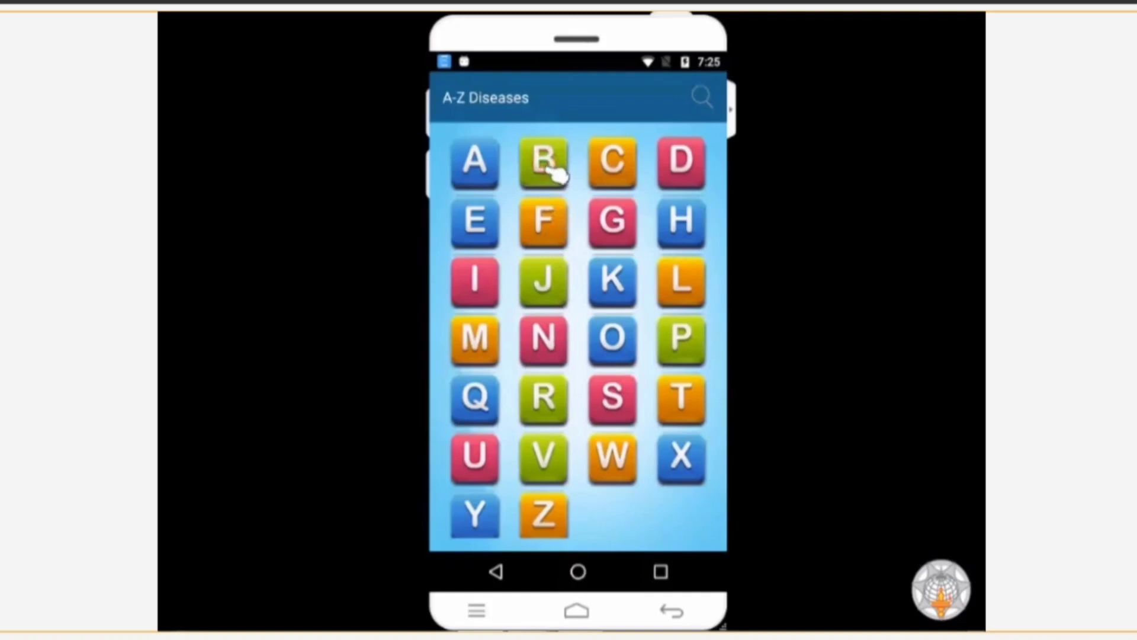
left_click(544, 159)
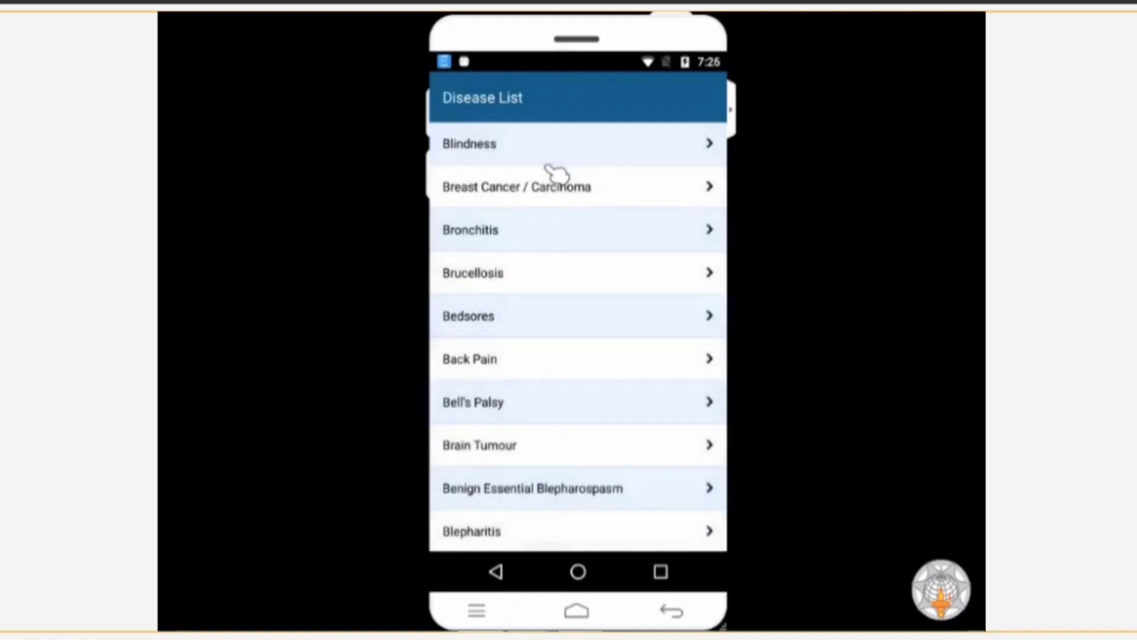
mouse_move(512, 366)
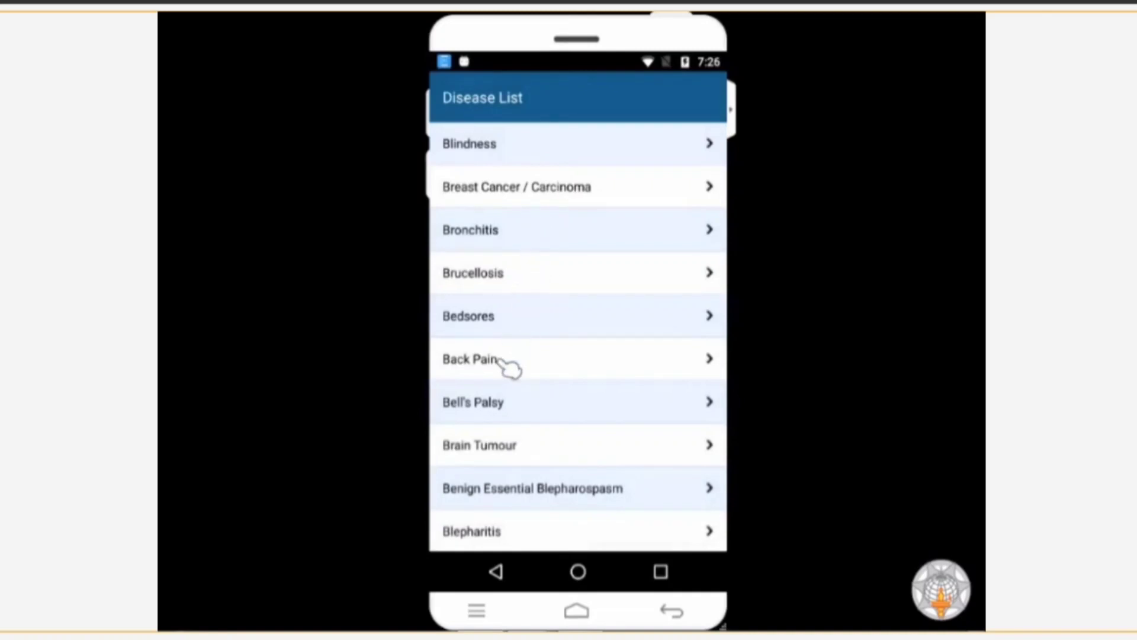
left_click(469, 358)
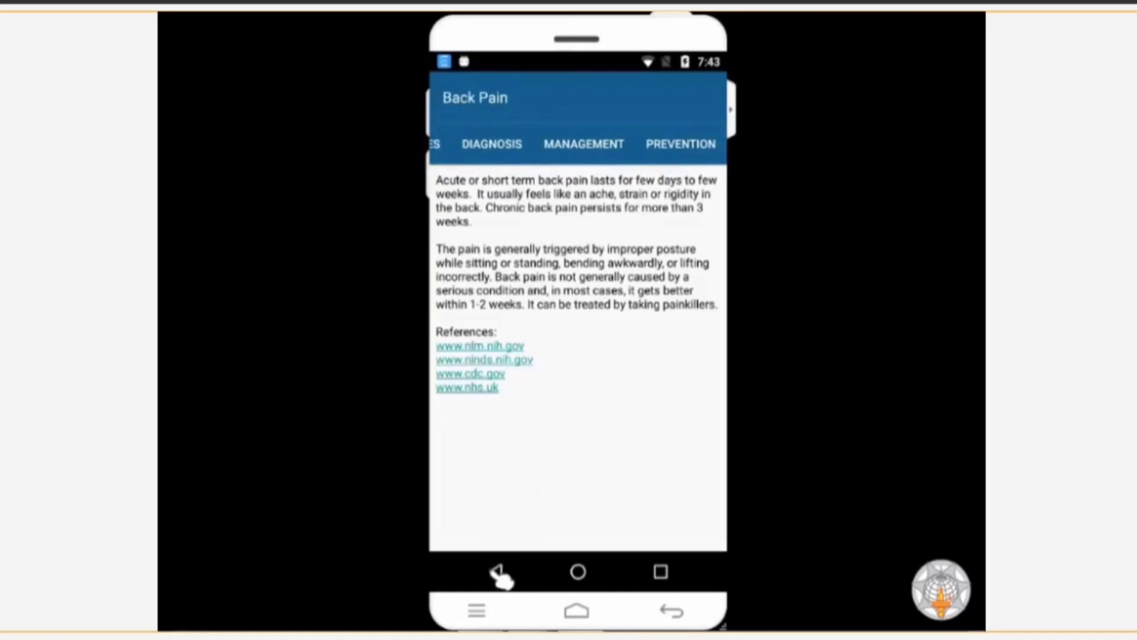
Leave the Back Pain article and return to the Swasth Bharat home screen.
left_click(497, 573)
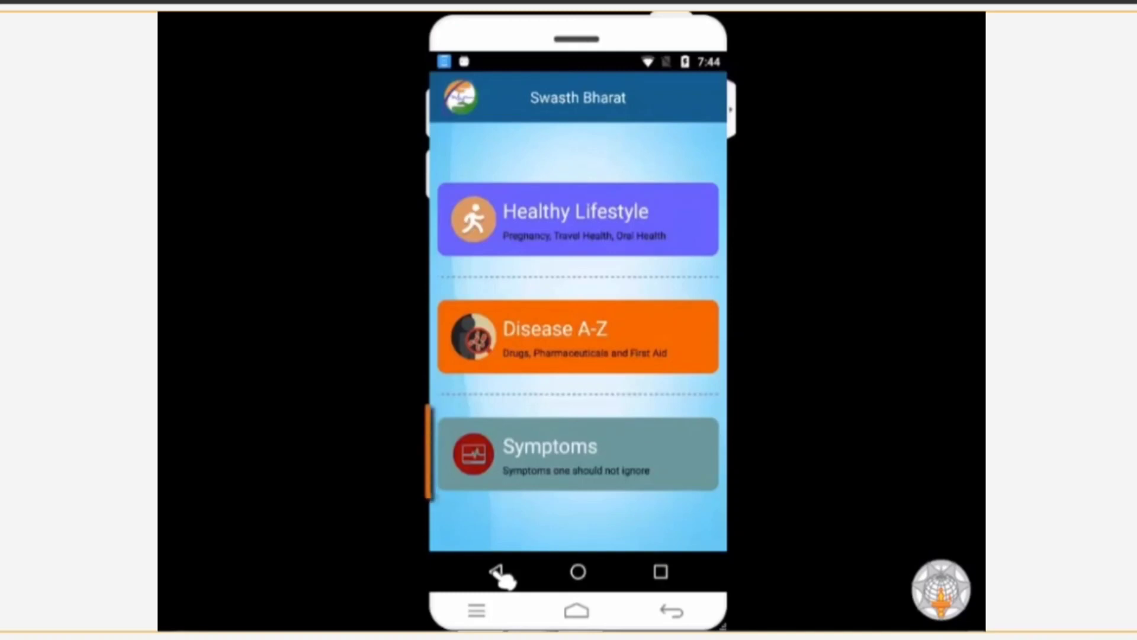
Open the Symptoms List showing Blood In Urine, Chest Pain, Constipation and Fever.
left_click(577, 452)
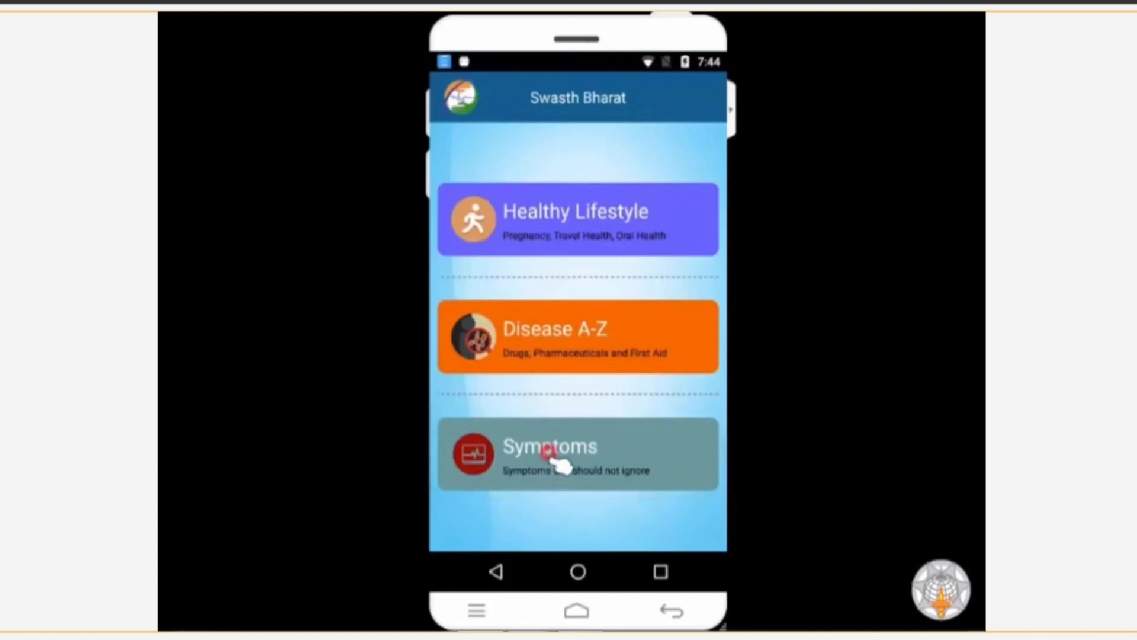
left_click(578, 453)
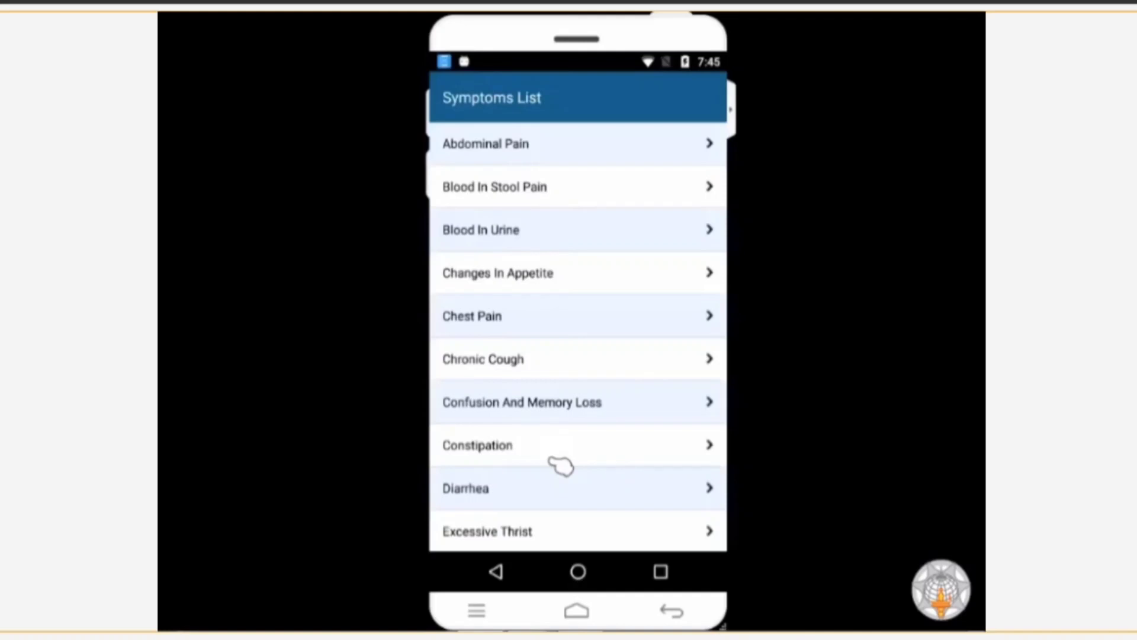
mouse_move(586, 431)
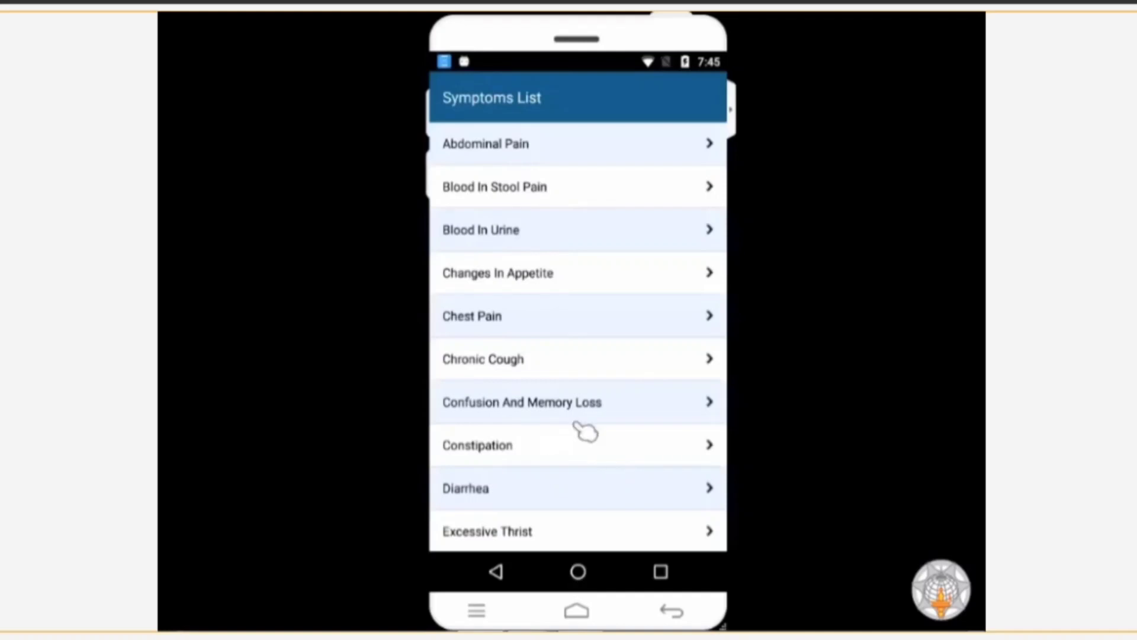
scroll("down", 3)
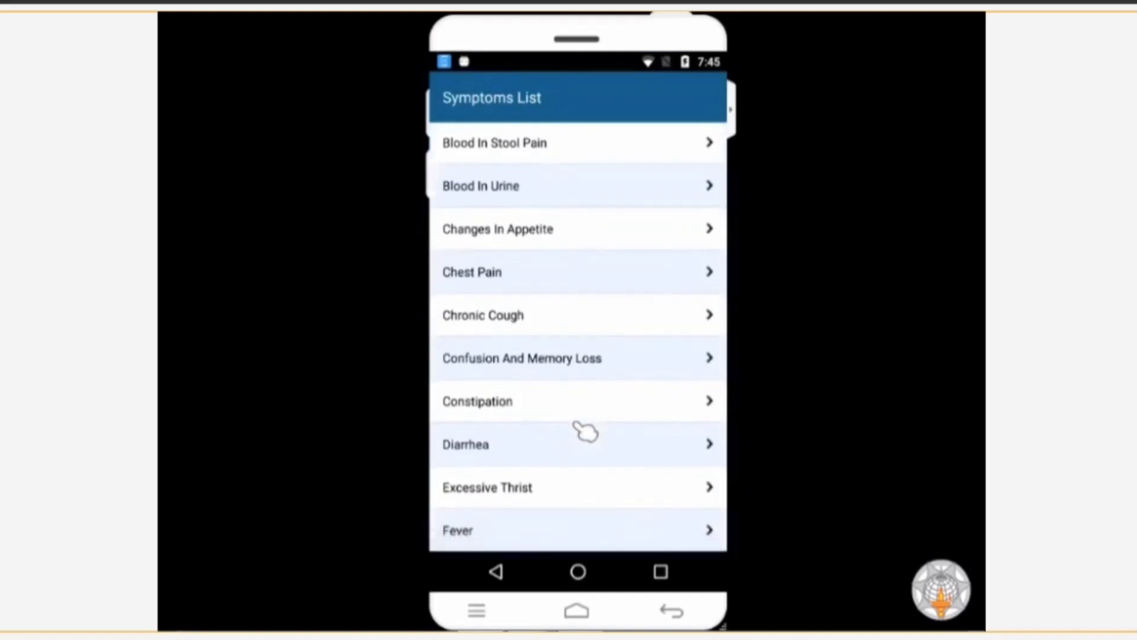